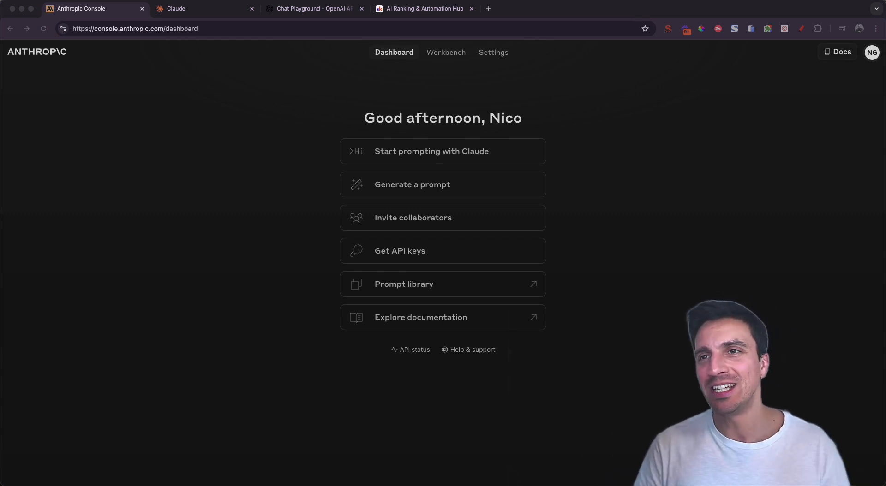
Step: Glance at the OpenAI chat playground and return to the Anthropic Console dashboard
{"action": "left_click", "coordinate": [310, 9]}
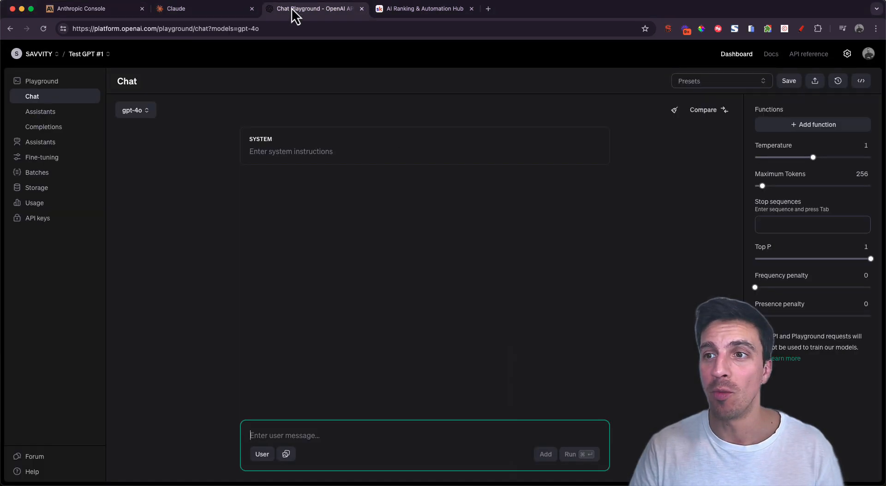
{"action": "left_click", "coordinate": [85, 9]}
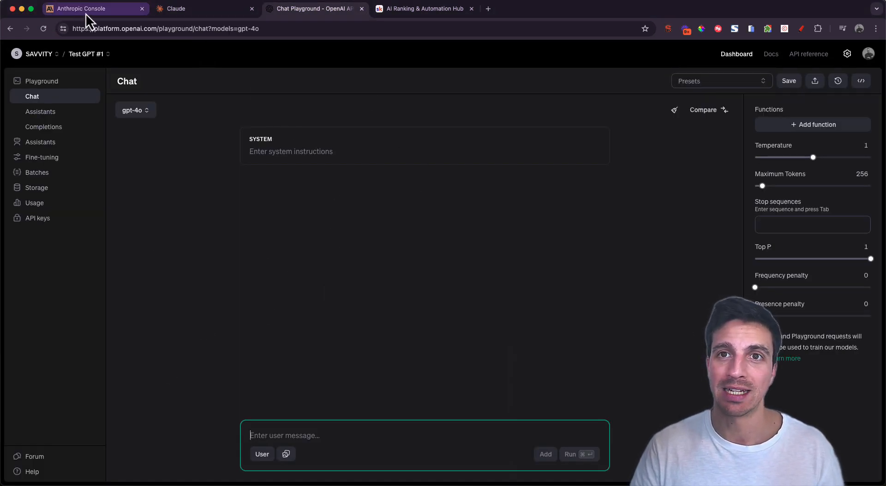
{"action": "left_click", "coordinate": [95, 8]}
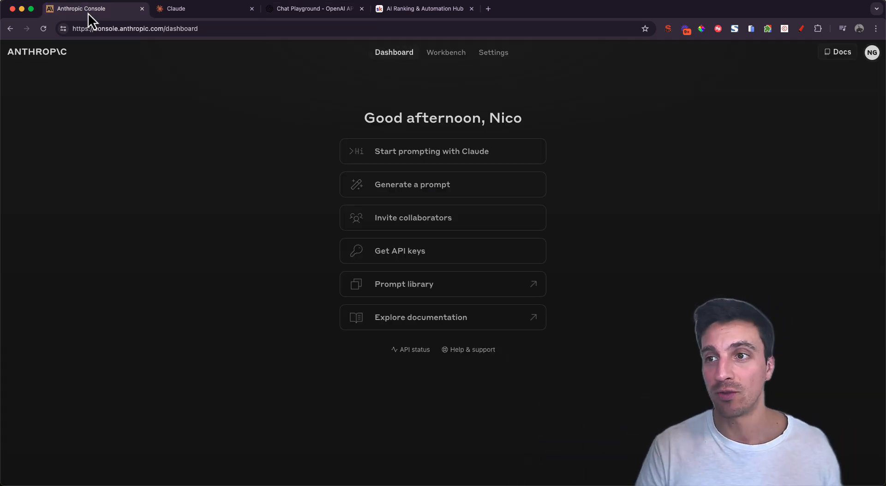
{"action": "mouse_move", "coordinate": [438, 251]}
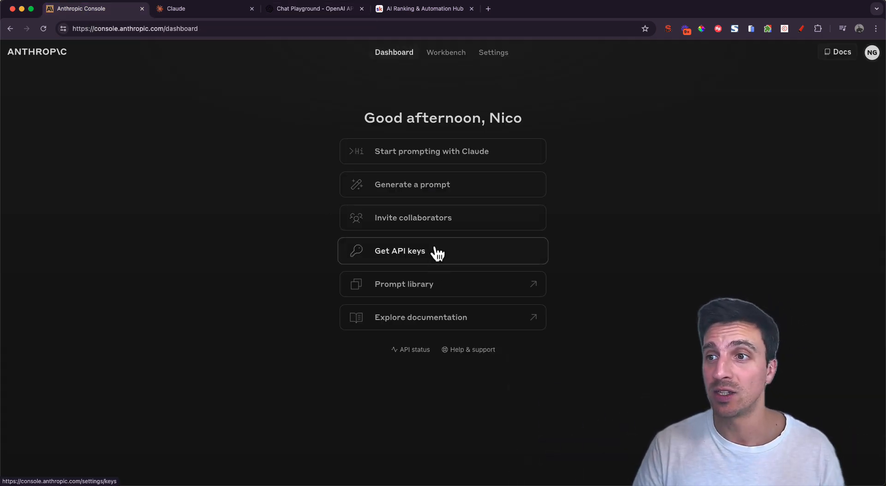
{"action": "mouse_move", "coordinate": [432, 195]}
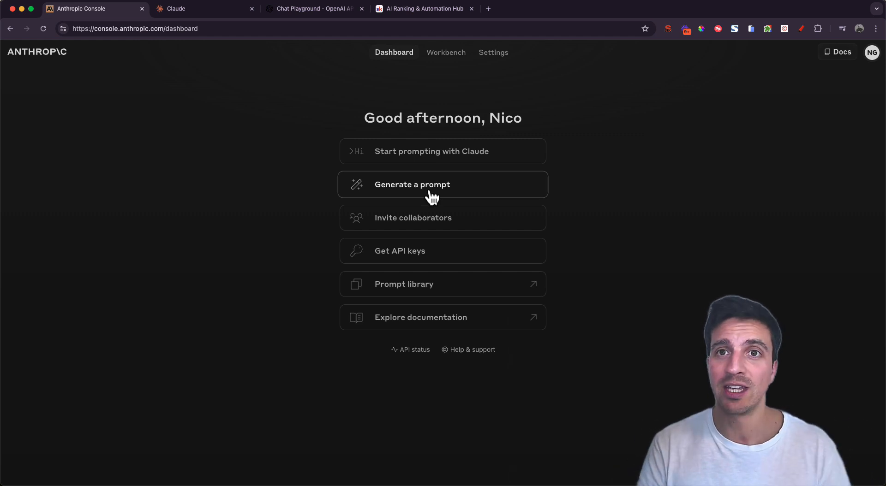
{"action": "mouse_move", "coordinate": [408, 84]}
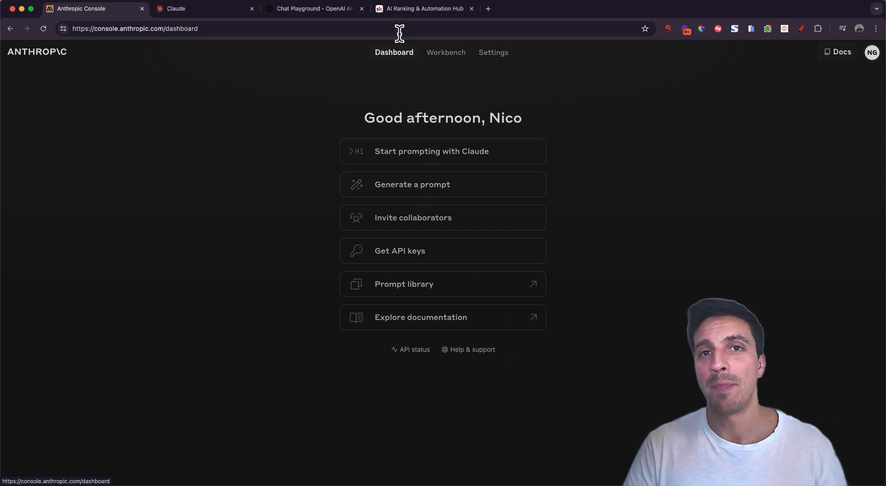
Step: Show the AI Ranking & Automation Hub Skool community, then return to the Console
{"action": "left_click", "coordinate": [421, 8]}
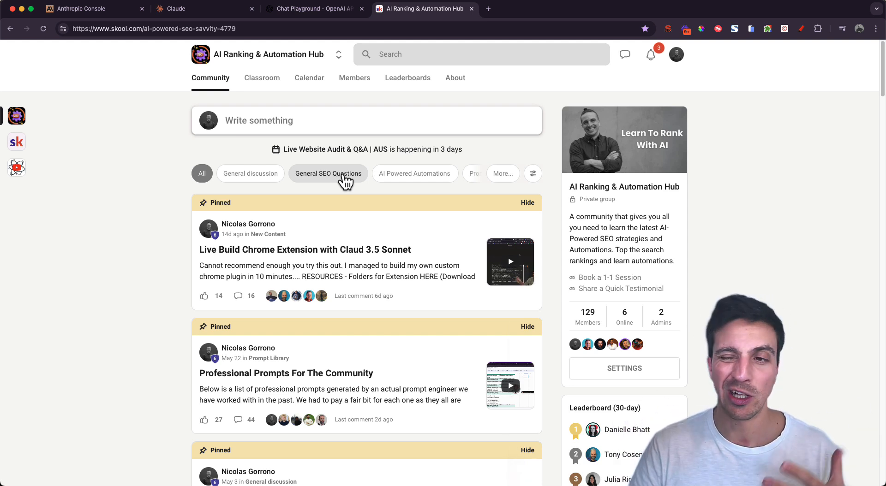
{"action": "mouse_move", "coordinate": [349, 160]}
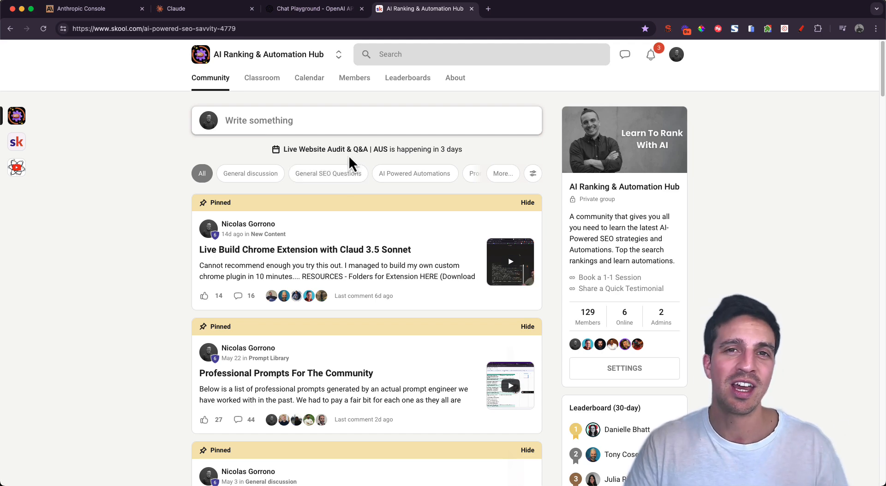
{"action": "mouse_move", "coordinate": [263, 140]}
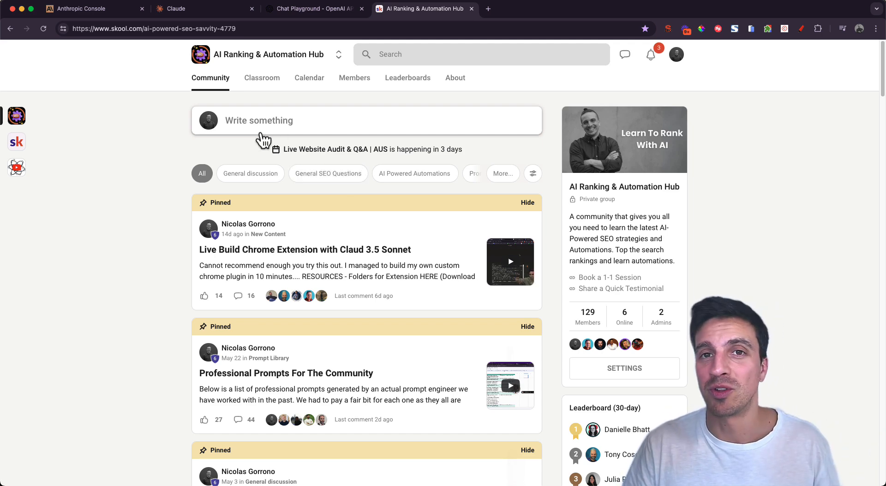
{"action": "left_click", "coordinate": [85, 8]}
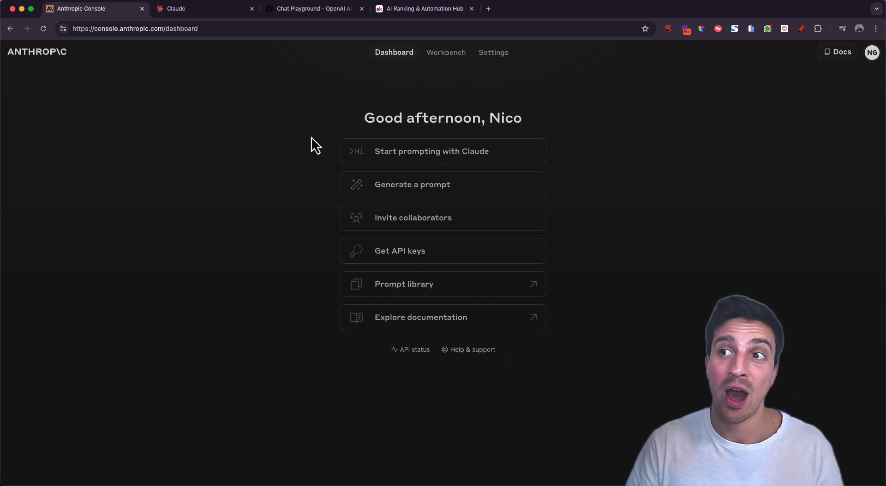
{"action": "mouse_move", "coordinate": [305, 138]}
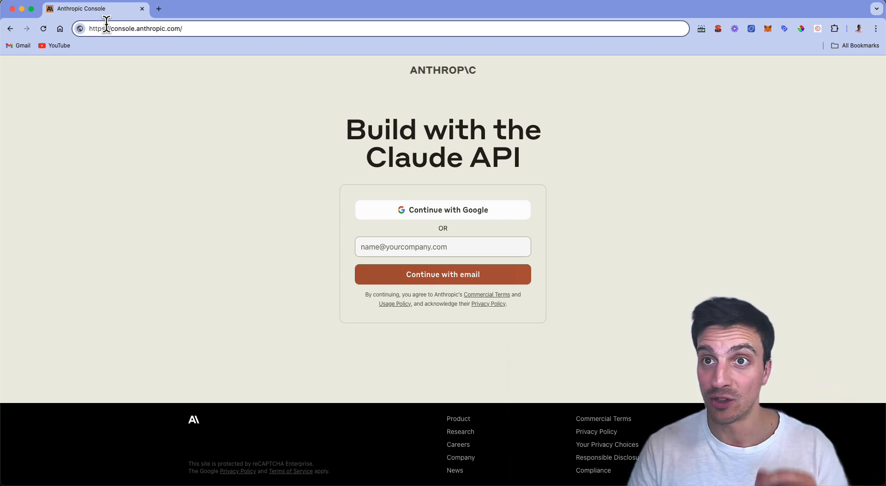
{"action": "mouse_move", "coordinate": [235, 58]}
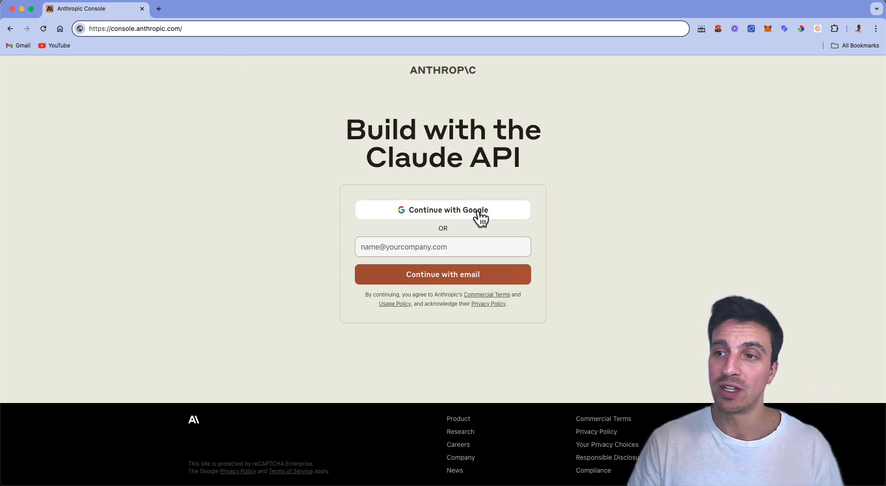
Step: Continue with Google, fill the sign-up profile and organization name, and create the account
{"action": "left_click", "coordinate": [442, 209]}
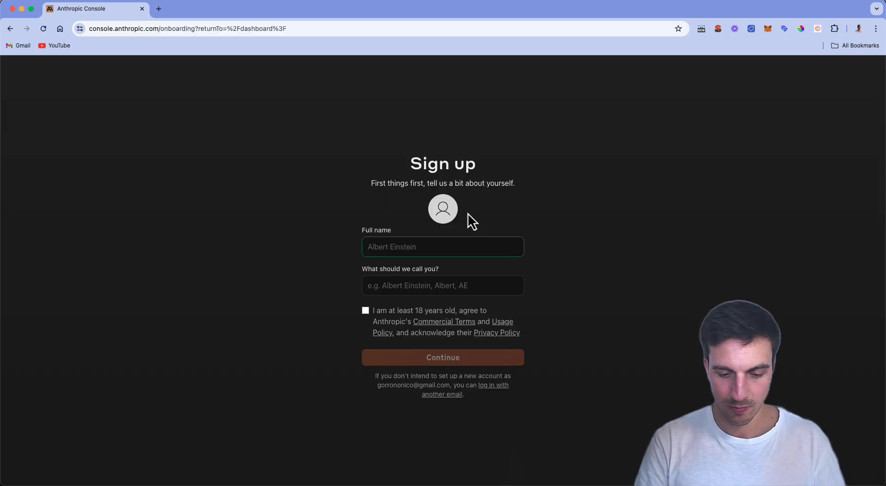
{"action": "left_click", "coordinate": [442, 246]}
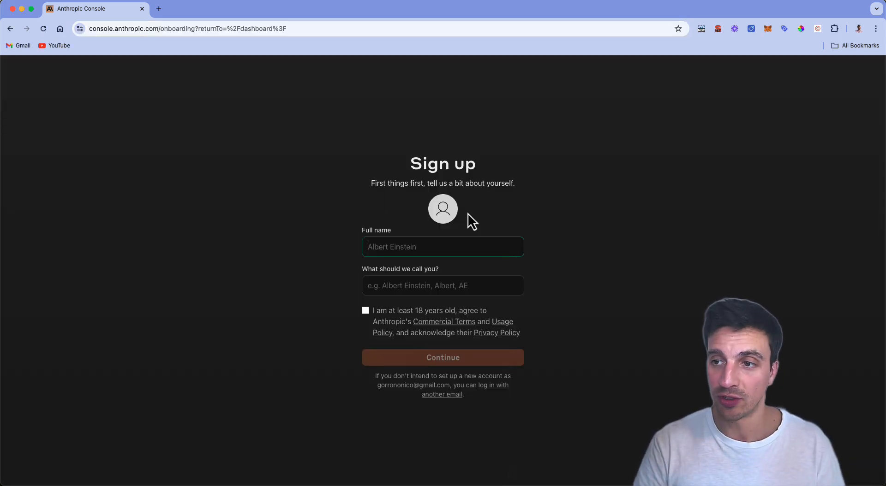
{"action": "left_click", "coordinate": [442, 357]}
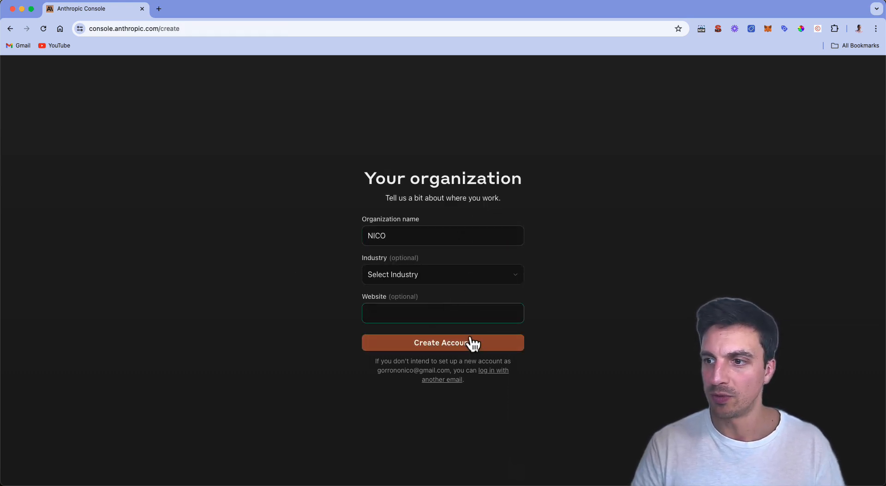
{"action": "left_click", "coordinate": [442, 343]}
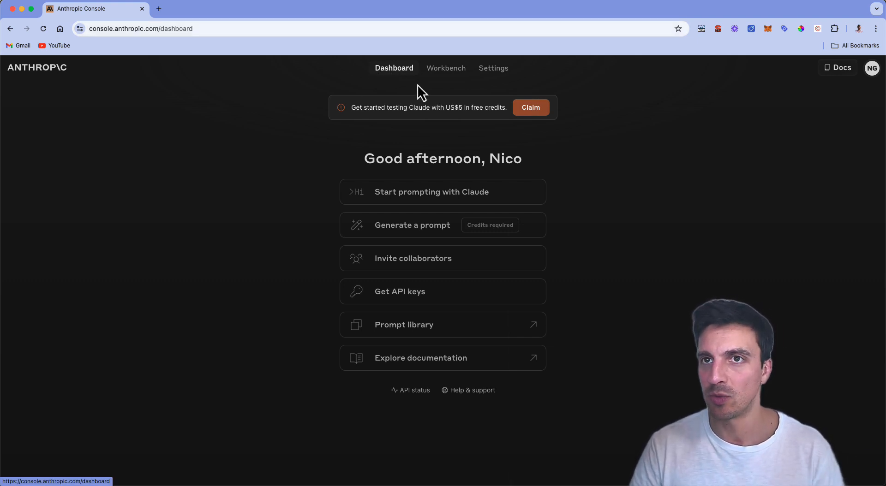
{"action": "mouse_move", "coordinate": [418, 410]}
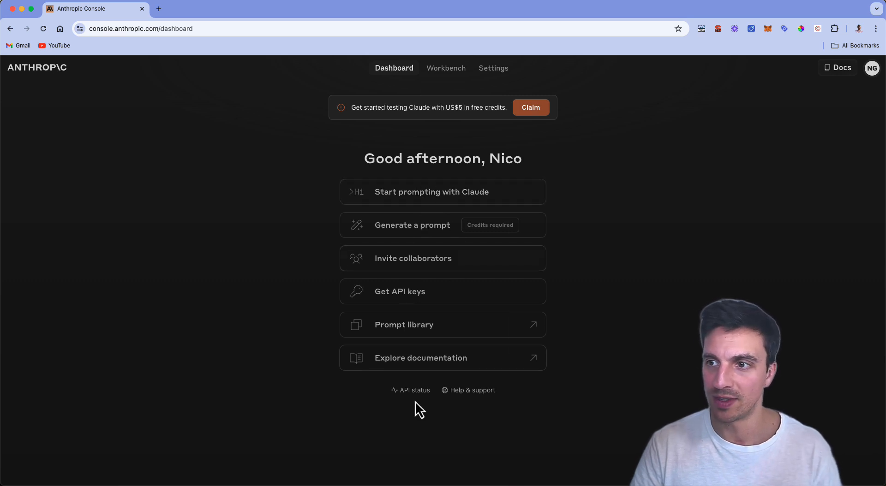
{"action": "mouse_move", "coordinate": [429, 202]}
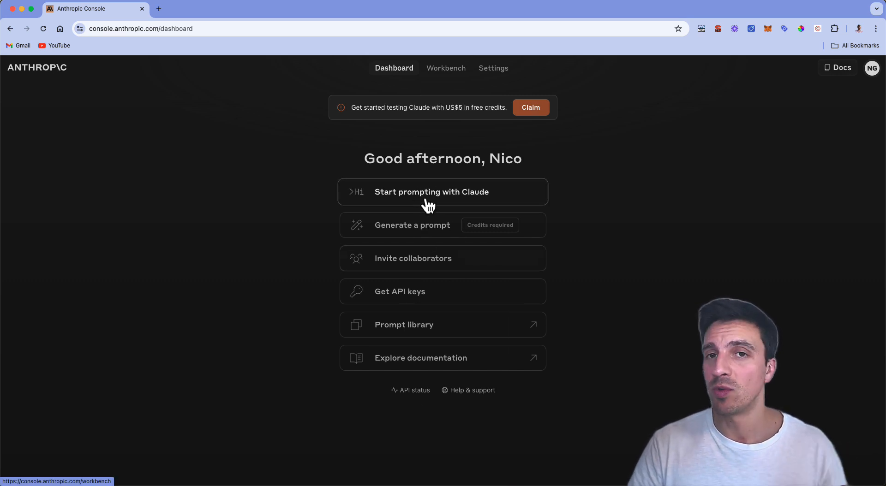
{"action": "mouse_move", "coordinate": [440, 243]}
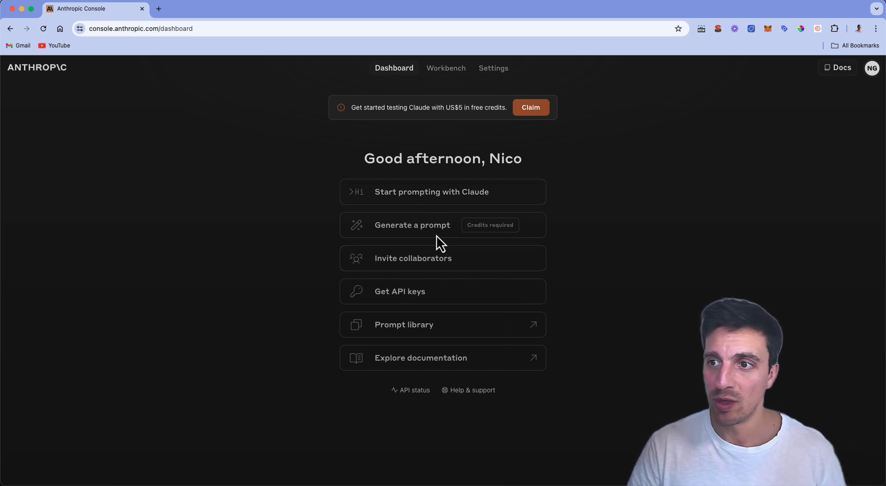
{"action": "mouse_move", "coordinate": [446, 229]}
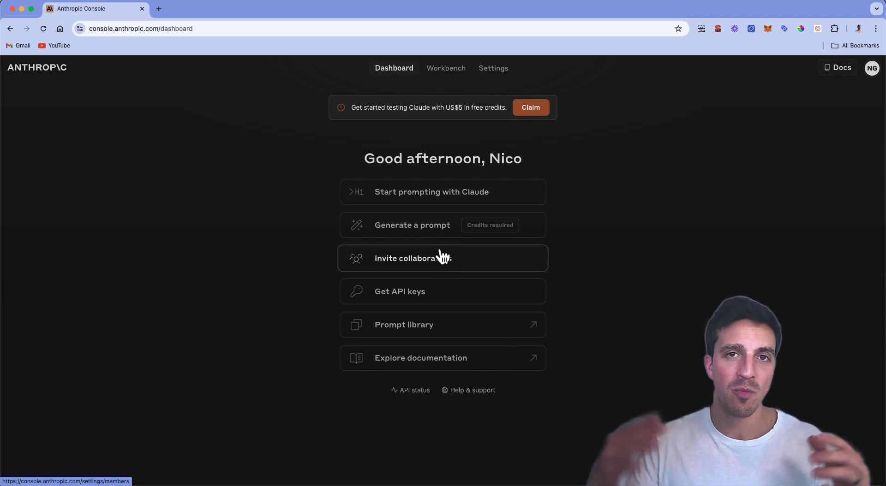
{"action": "mouse_move", "coordinate": [443, 291]}
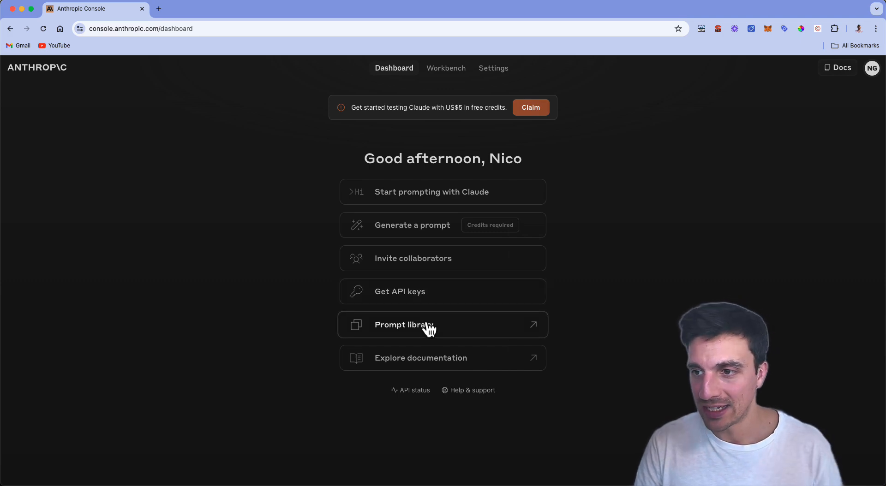
Step: Browse the Prompt Library's ready-made prompt cards, then return to the Console dashboard
{"action": "left_click", "coordinate": [403, 324]}
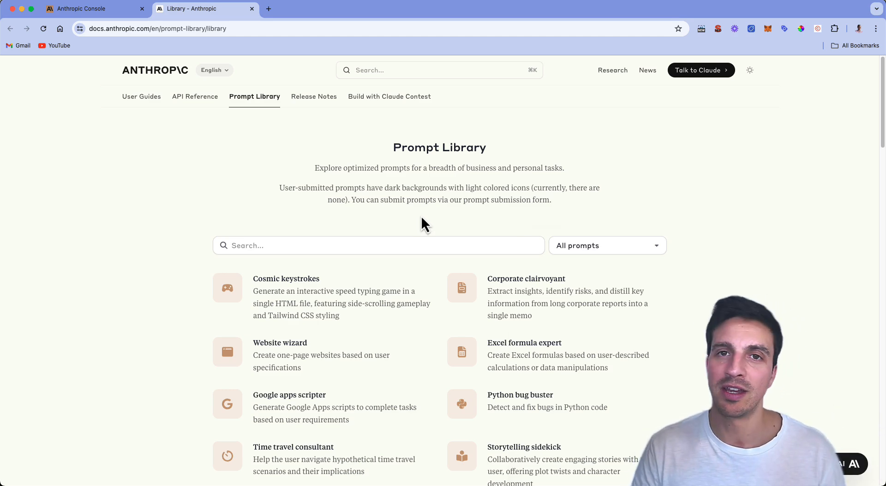
{"action": "scroll", "scroll_direction": "down", "scroll_amount": 3}
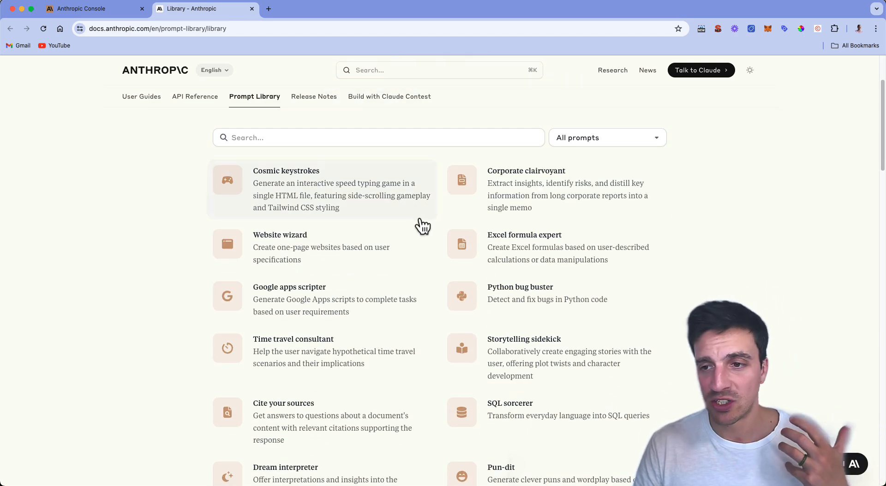
{"action": "scroll", "scroll_direction": "down", "scroll_amount": 3}
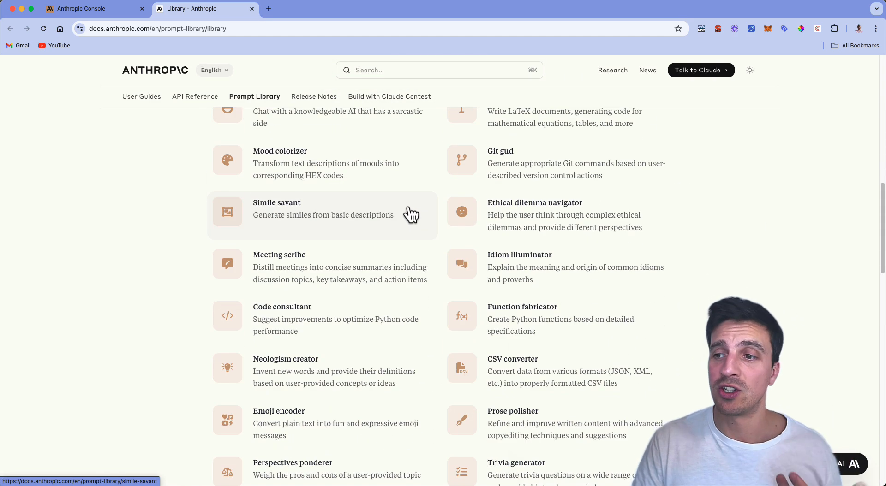
{"action": "scroll", "scroll_direction": "down", "scroll_amount": 3}
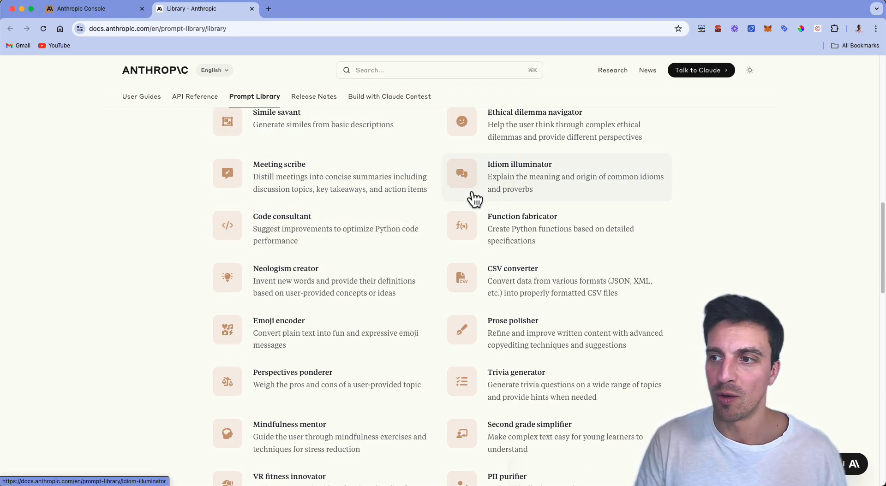
{"action": "scroll", "scroll_direction": "down", "scroll_amount": 3}
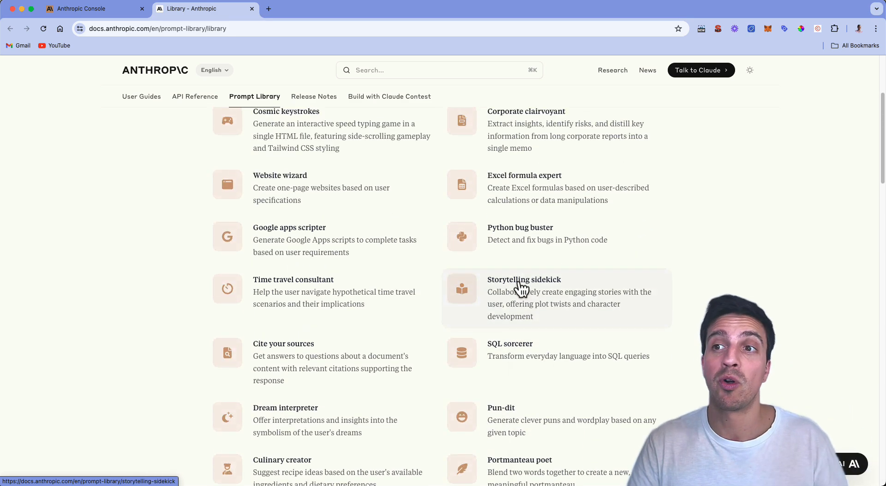
{"action": "left_click", "coordinate": [94, 8]}
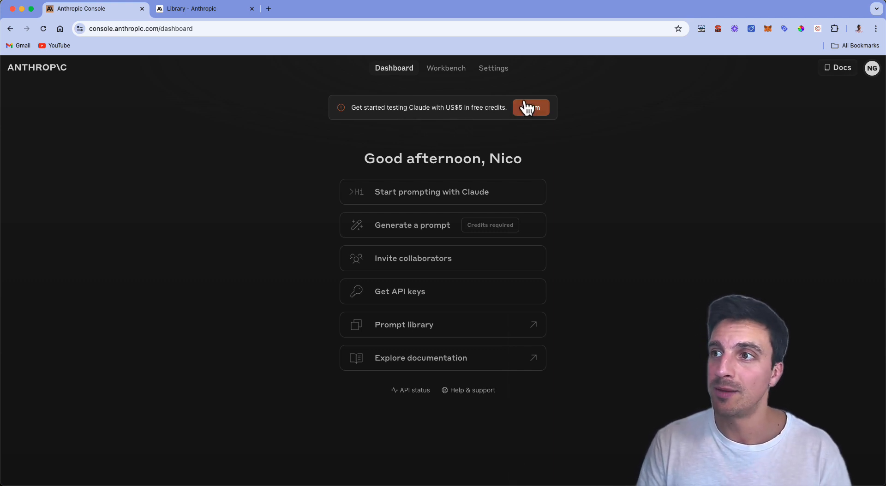
Step: Start claiming the US$5 free credits, reach the phone number field, and dismiss the offer
{"action": "left_click", "coordinate": [529, 107]}
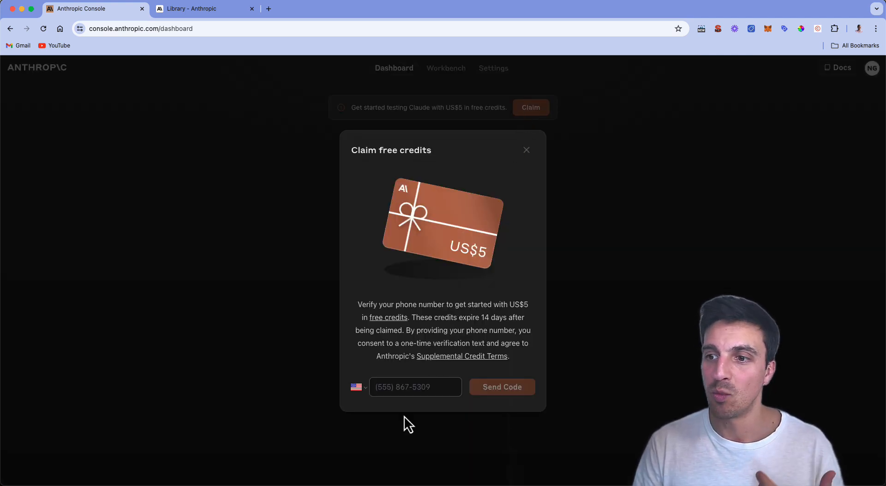
{"action": "left_click", "coordinate": [414, 386]}
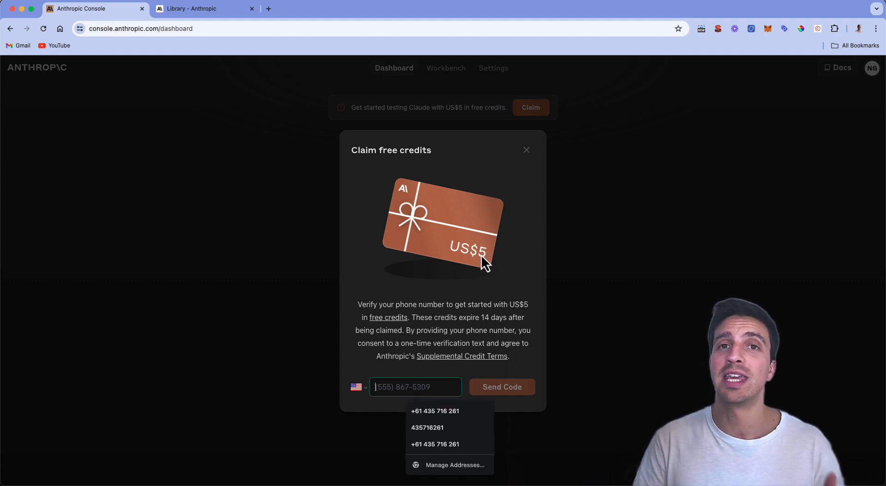
{"action": "mouse_move", "coordinate": [520, 176]}
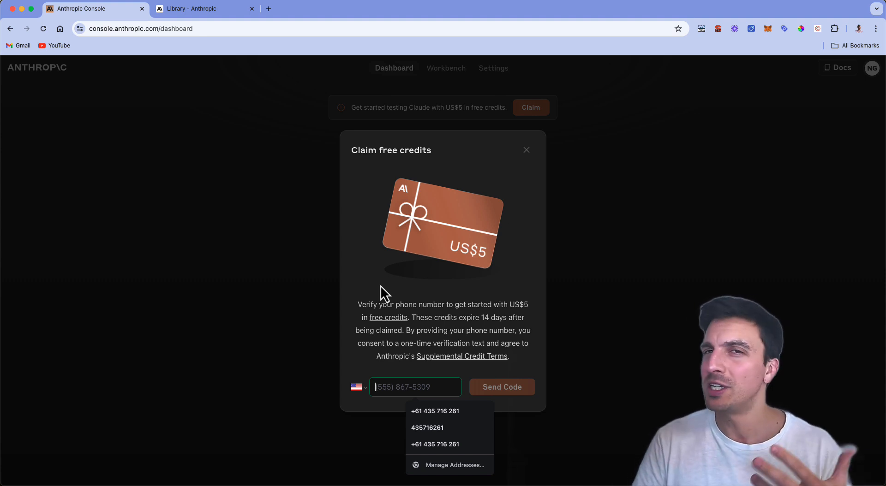
{"action": "mouse_move", "coordinate": [487, 284]}
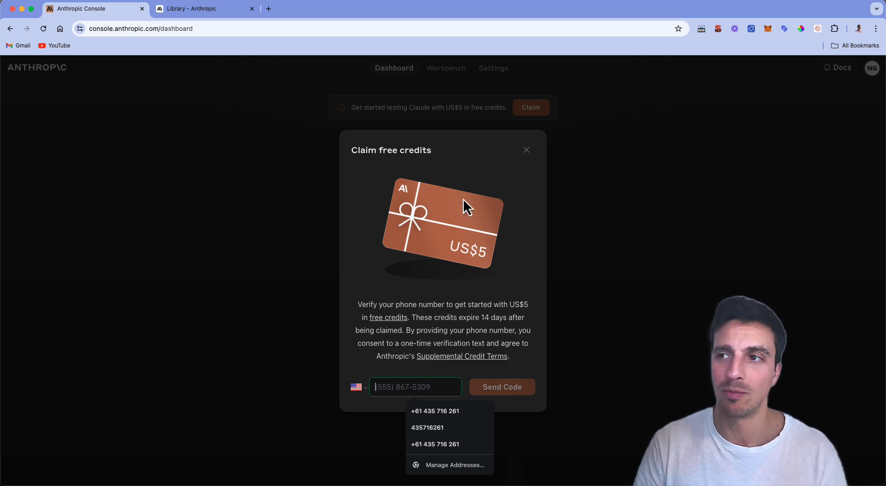
{"action": "left_click", "coordinate": [524, 150]}
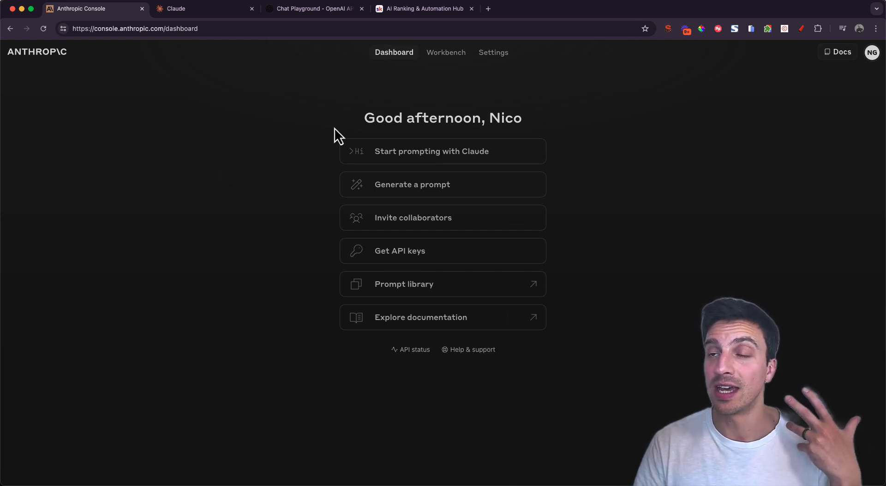
{"action": "mouse_move", "coordinate": [221, 134]}
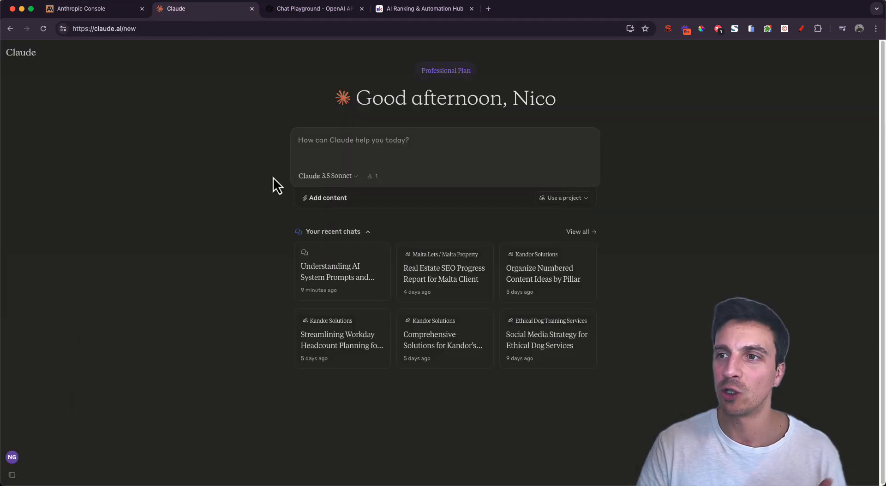
Step: Return to the Console dashboard and start prompting with Claude in the Workbench
{"action": "left_click", "coordinate": [326, 176]}
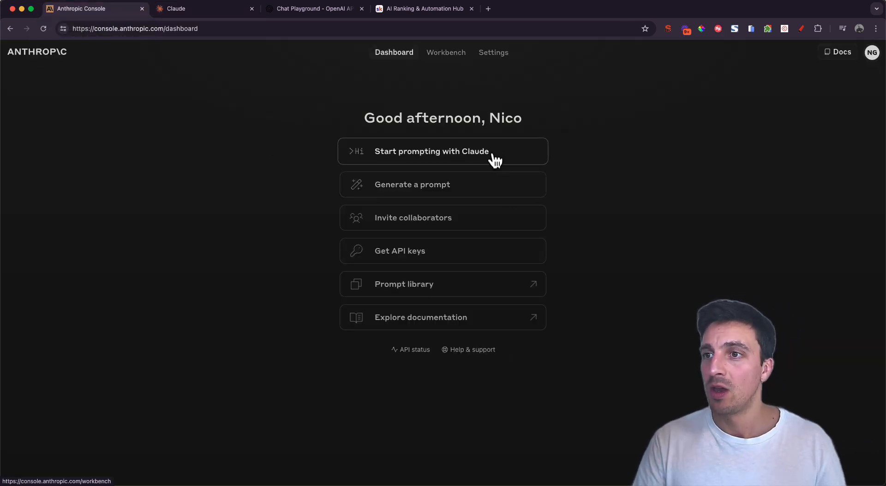
{"action": "mouse_move", "coordinate": [465, 164]}
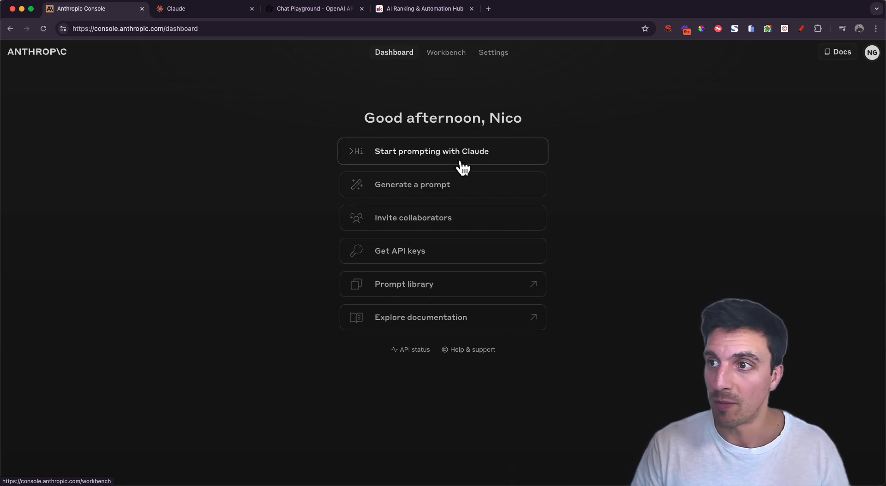
{"action": "left_click", "coordinate": [431, 150]}
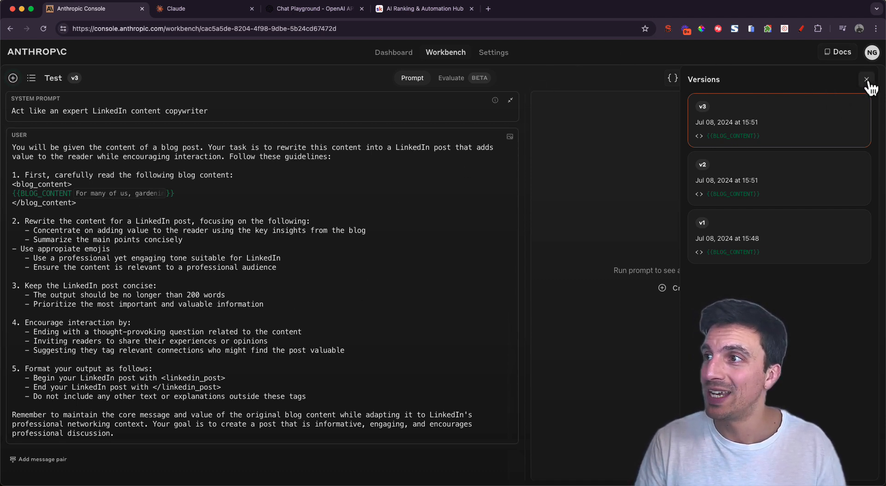
Step: Close version history and permanently delete the old Test prompt
{"action": "left_click", "coordinate": [866, 79]}
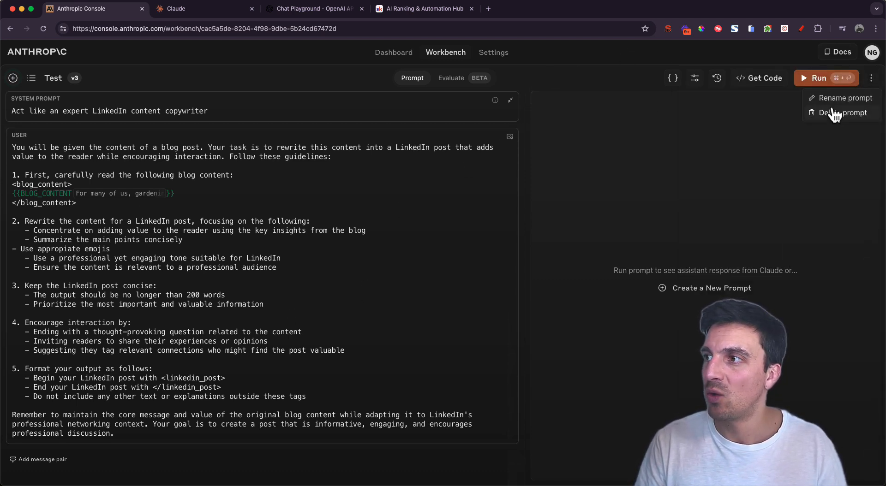
{"action": "left_click", "coordinate": [843, 112]}
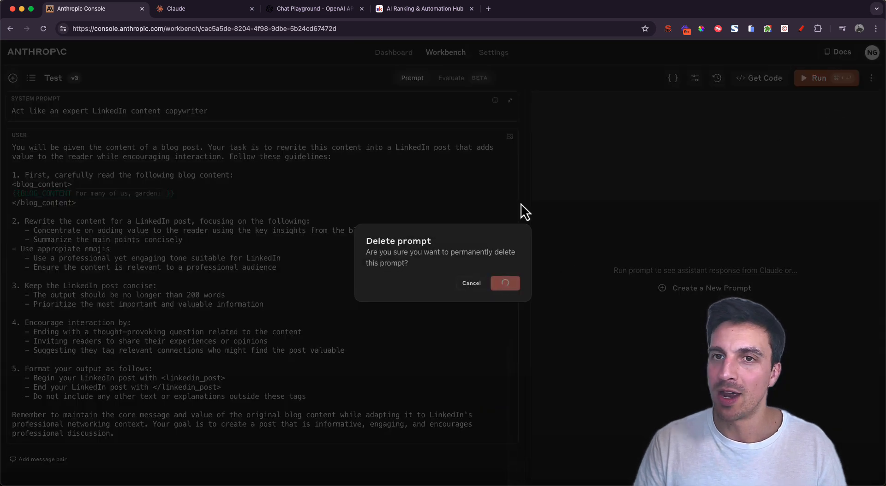
{"action": "left_click", "coordinate": [505, 283]}
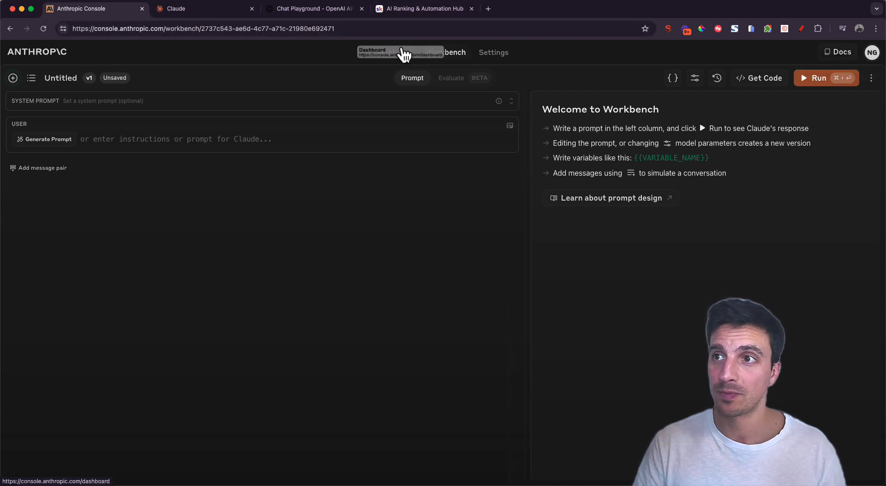
Step: Rename the fresh Untitled prompt to Test and save it, with a brief look at Claude chat
{"action": "left_click", "coordinate": [372, 52]}
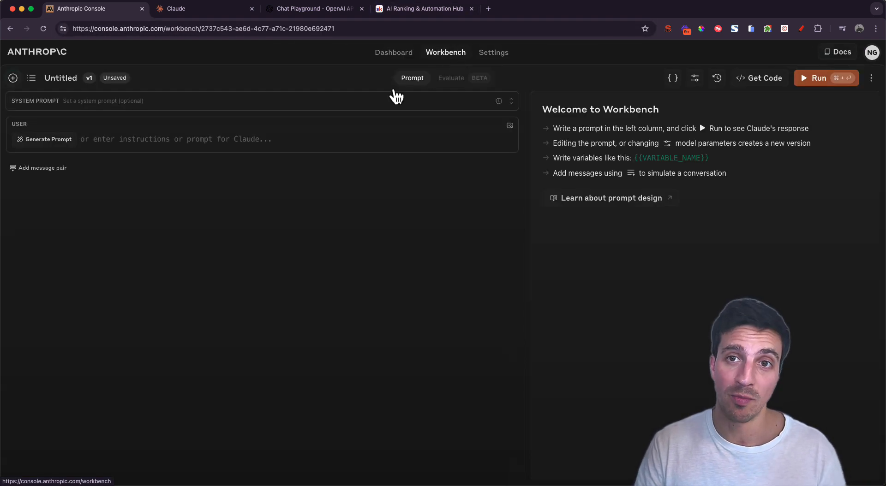
{"action": "left_click", "coordinate": [61, 78]}
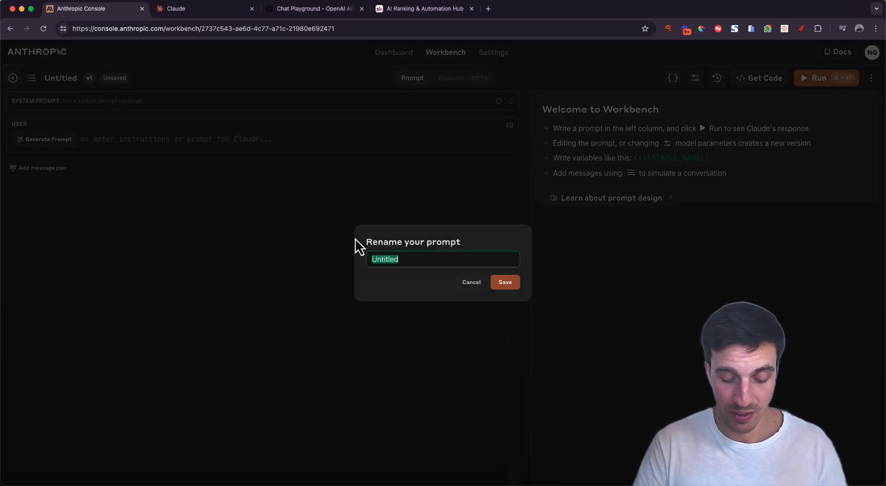
{"action": "left_click", "coordinate": [472, 281]}
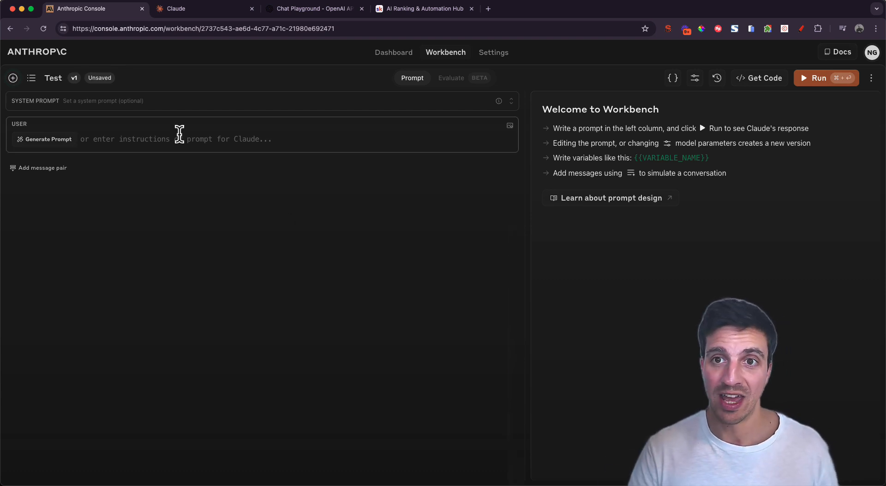
{"action": "mouse_move", "coordinate": [101, 140]}
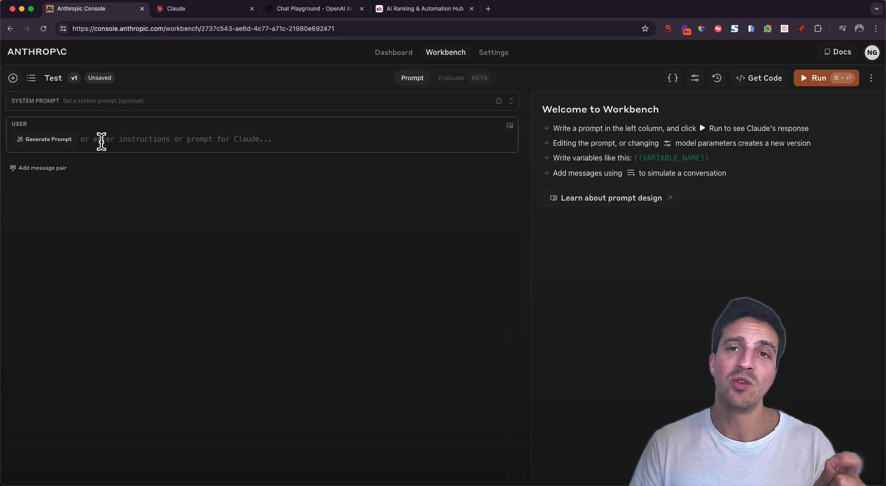
{"action": "mouse_move", "coordinate": [165, 239]}
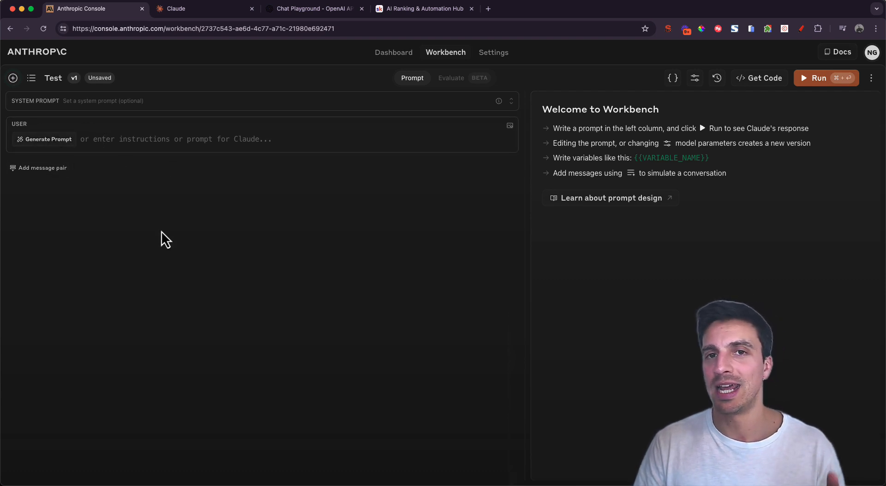
{"action": "mouse_move", "coordinate": [535, 200]}
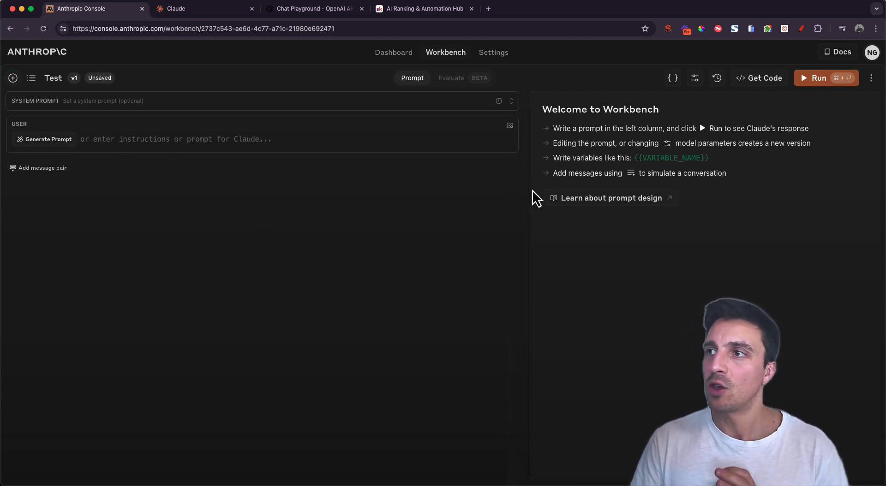
{"action": "mouse_move", "coordinate": [324, 129]}
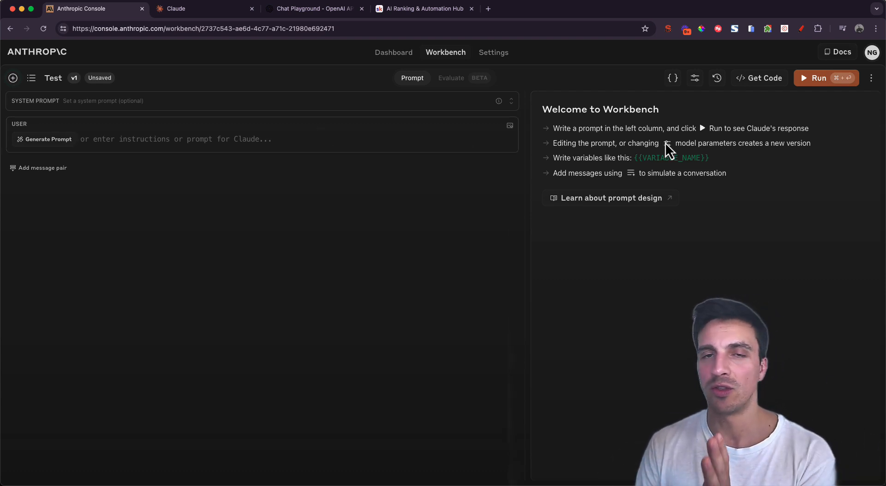
{"action": "mouse_move", "coordinate": [597, 75]}
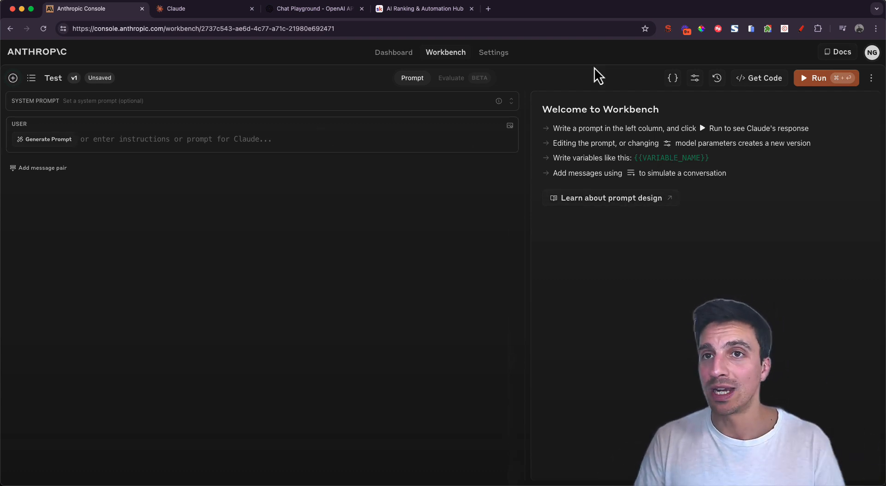
{"action": "left_click", "coordinate": [175, 8]}
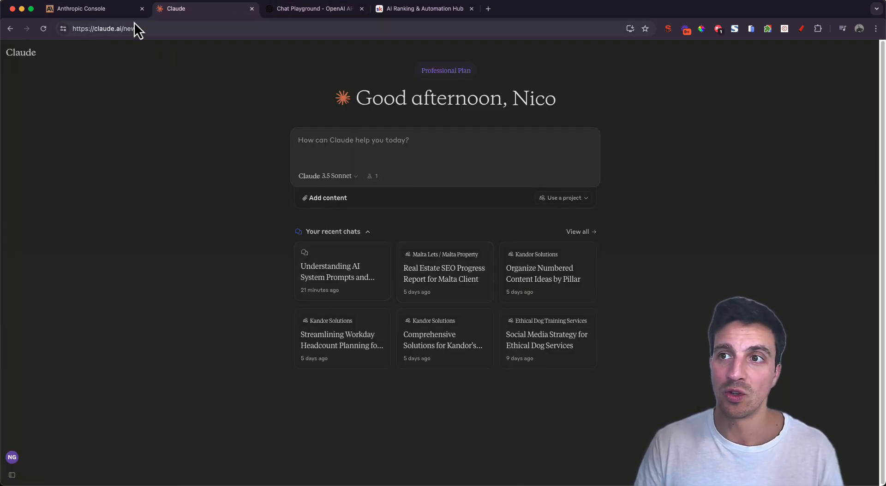
{"action": "left_click", "coordinate": [81, 8]}
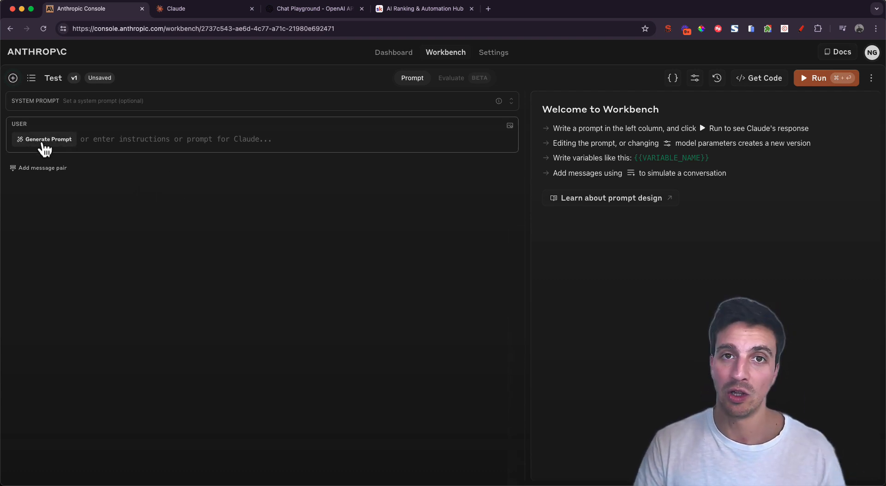
Step: Describe the task: turn blog content into a valuable LinkedIn post under 200 words
{"action": "left_click", "coordinate": [44, 140]}
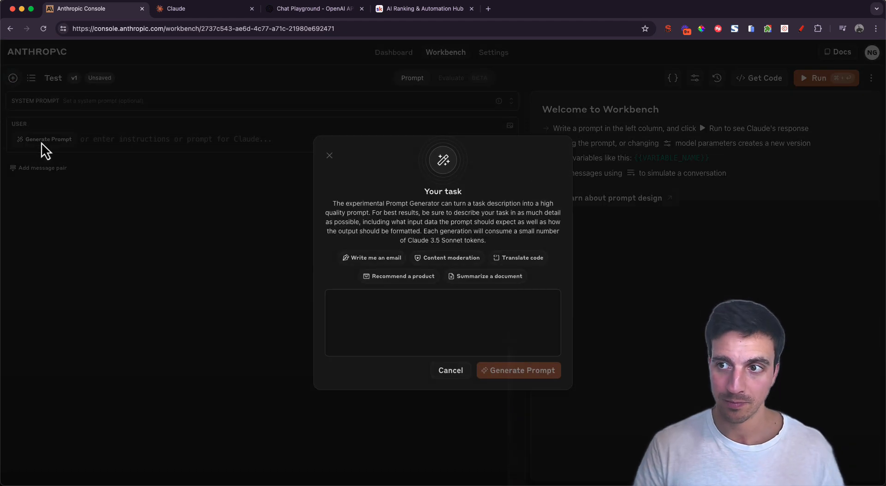
{"action": "mouse_move", "coordinate": [574, 252]}
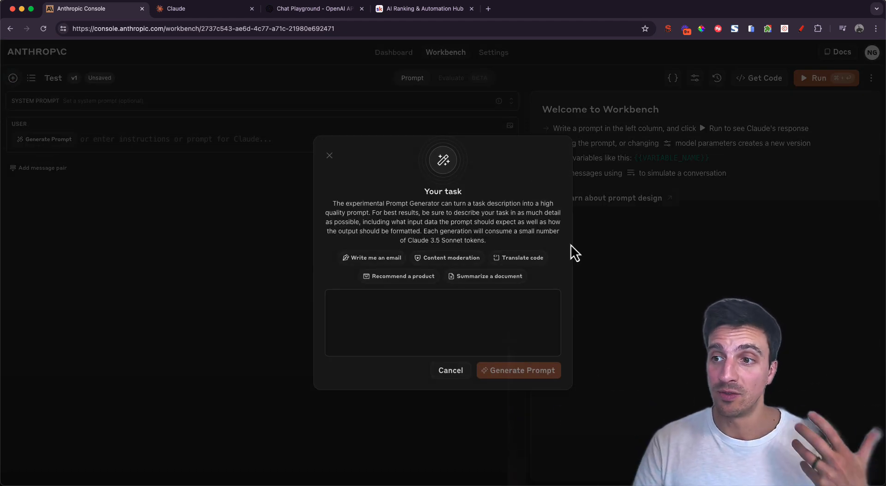
{"action": "left_click", "coordinate": [442, 322]}
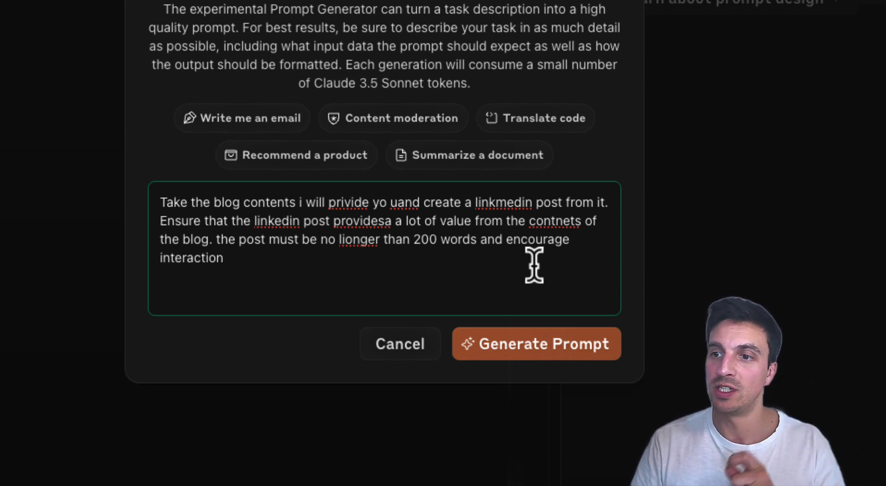
{"action": "mouse_move", "coordinate": [416, 268]}
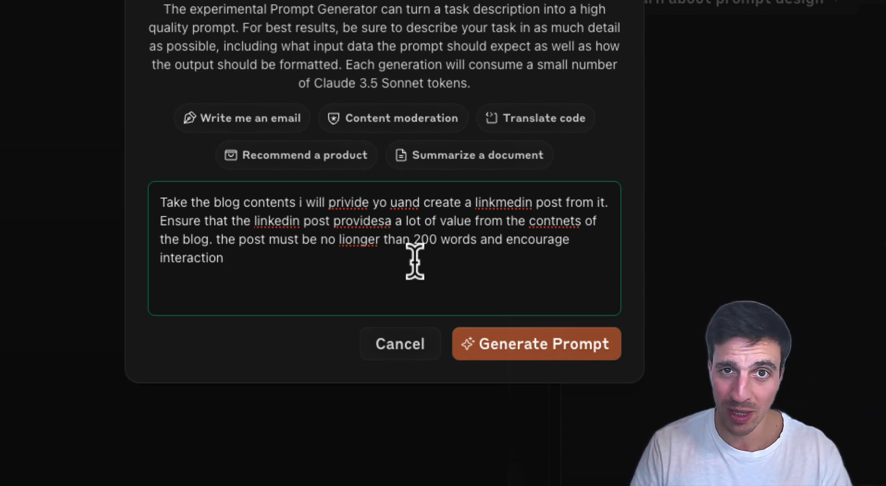
{"action": "left_click", "coordinate": [535, 344]}
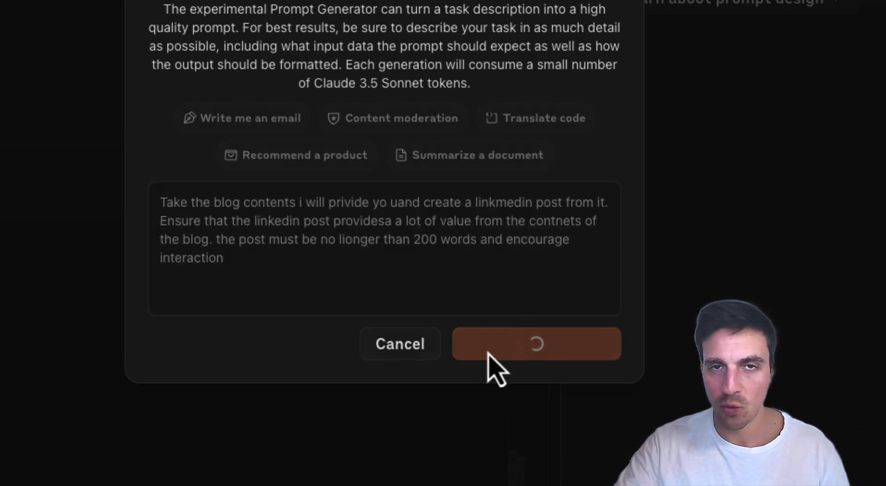
Step: Generate the LinkedIn-post prompt and review its opening paragraph and BLOG_CONTENT variable
{"action": "left_click", "coordinate": [535, 344]}
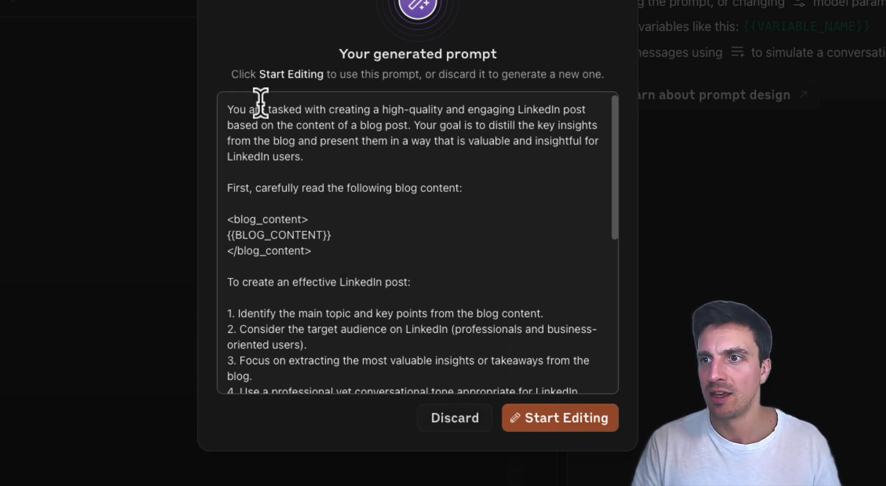
{"action": "left_click_drag", "start_coordinate": [227, 109], "coordinate": [280, 125]}
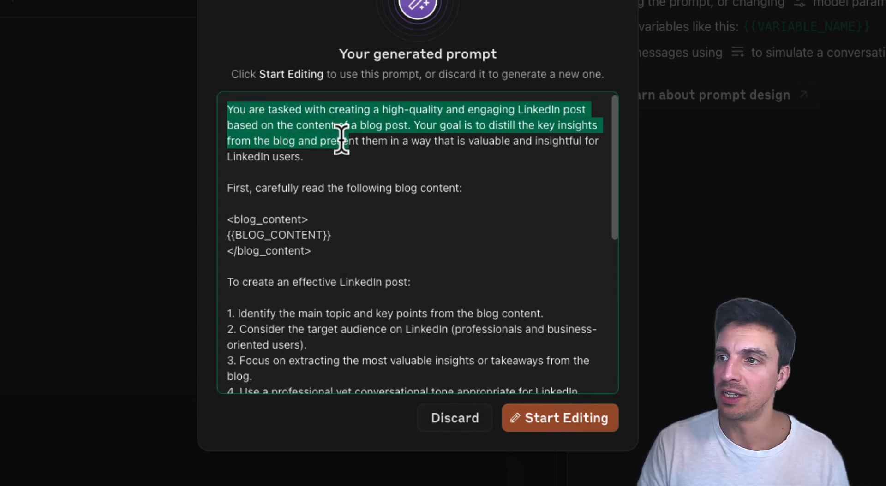
{"action": "scroll", "scroll_direction": "down", "scroll_amount": 3}
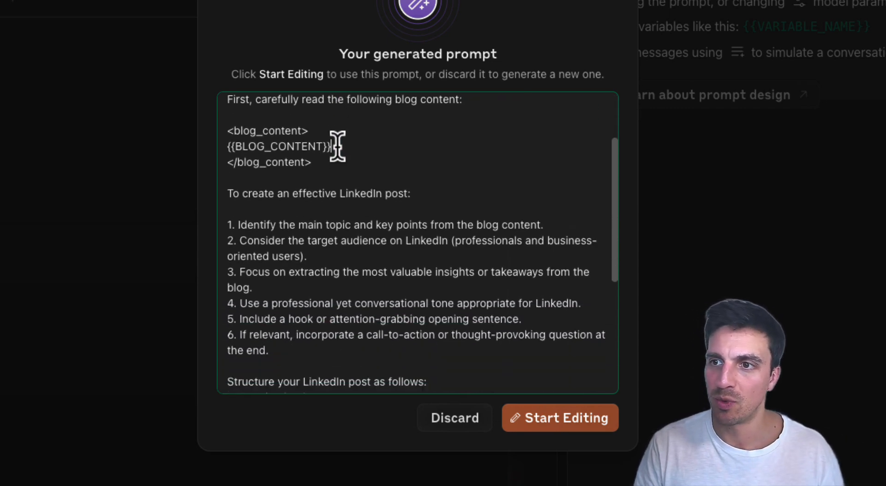
{"action": "double_click", "coordinate": [279, 146]}
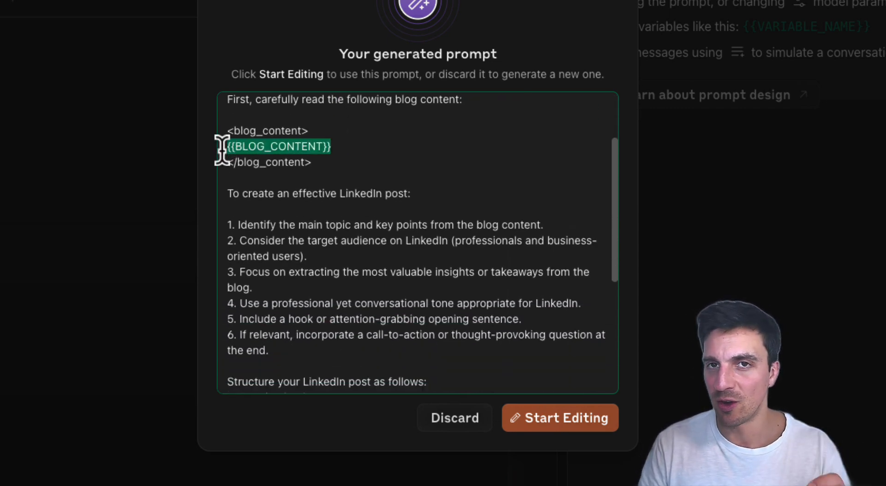
{"action": "mouse_move", "coordinate": [274, 172]}
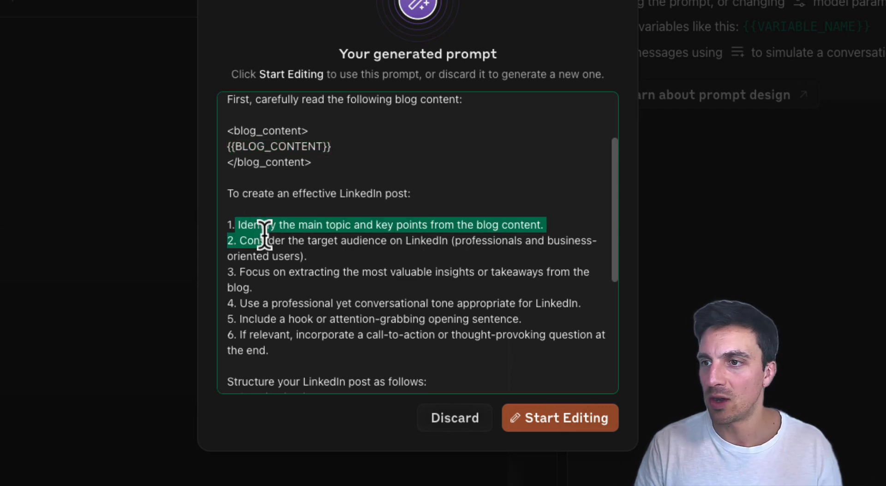
{"action": "scroll", "scroll_direction": "down", "scroll_amount": 3}
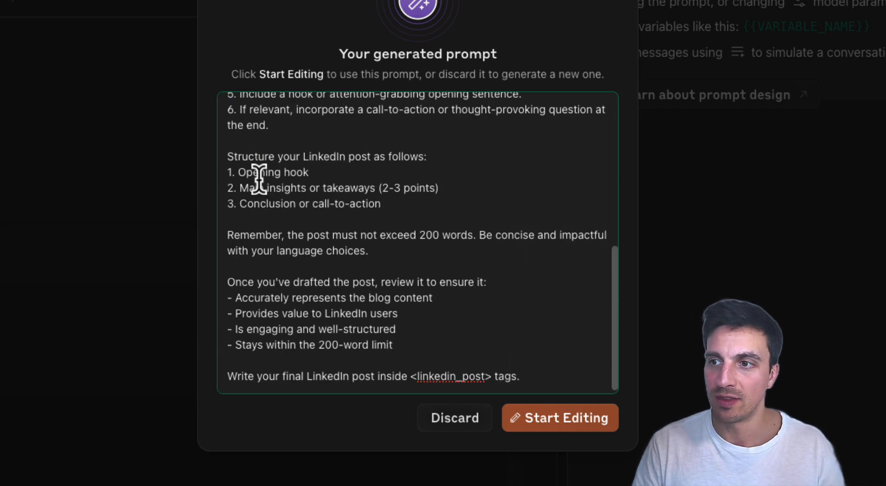
{"action": "mouse_move", "coordinate": [375, 244]}
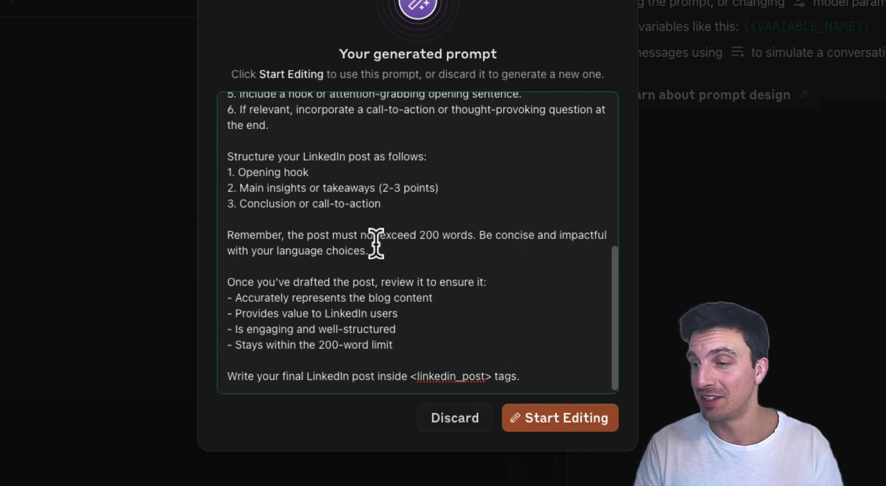
{"action": "mouse_move", "coordinate": [319, 248]}
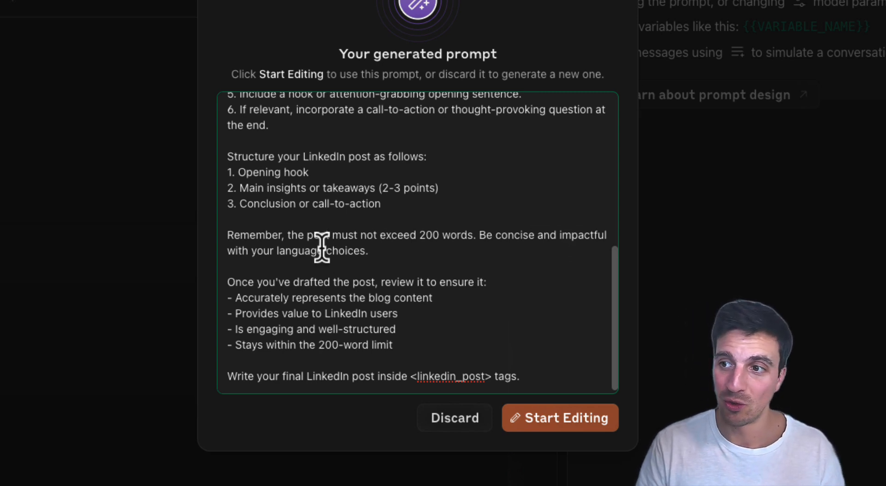
{"action": "mouse_move", "coordinate": [288, 346]}
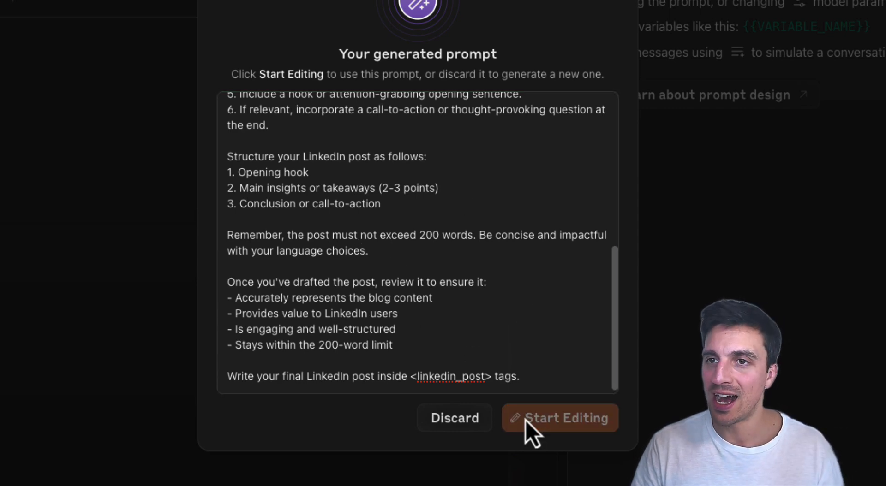
Step: Fill the BLOG_CONTENT variable with the dog-recall blog post and run the prompt
{"action": "left_click", "coordinate": [559, 418]}
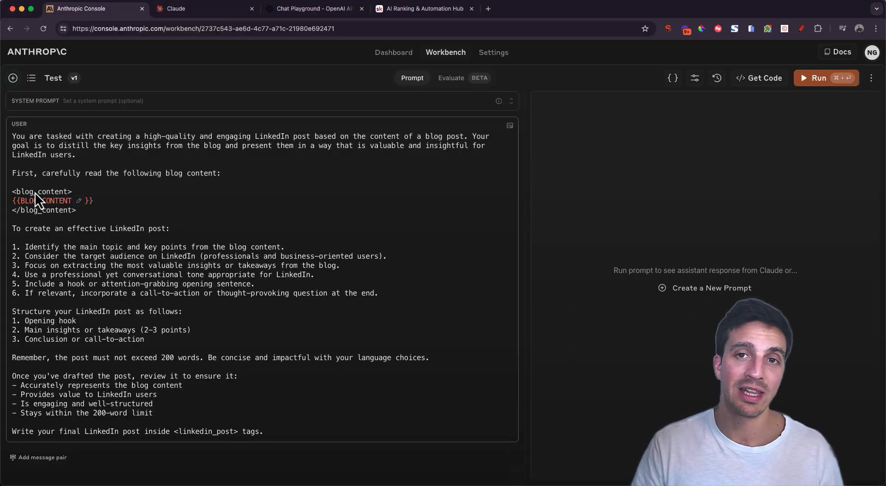
{"action": "mouse_move", "coordinate": [290, 253]}
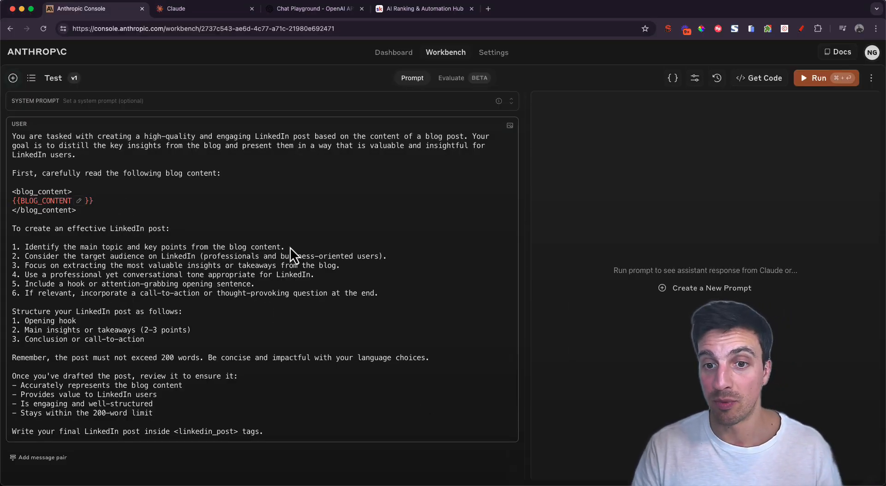
{"action": "mouse_move", "coordinate": [318, 307]}
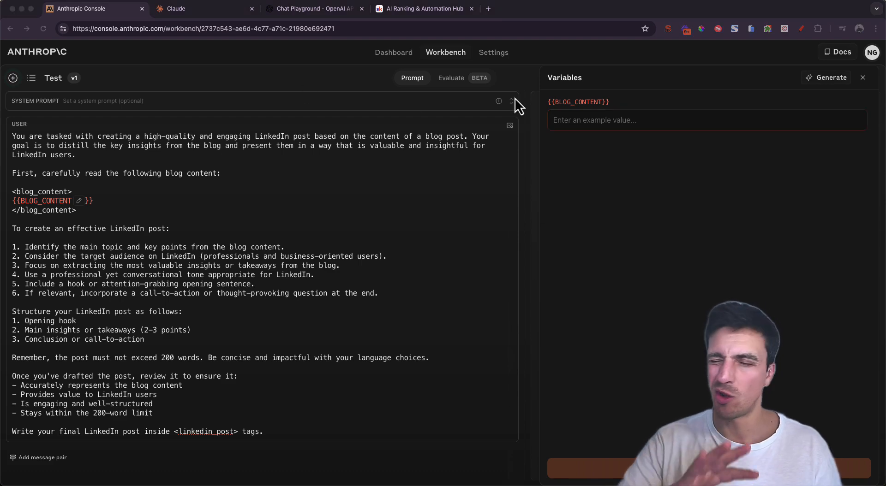
{"action": "left_click", "coordinate": [705, 120]}
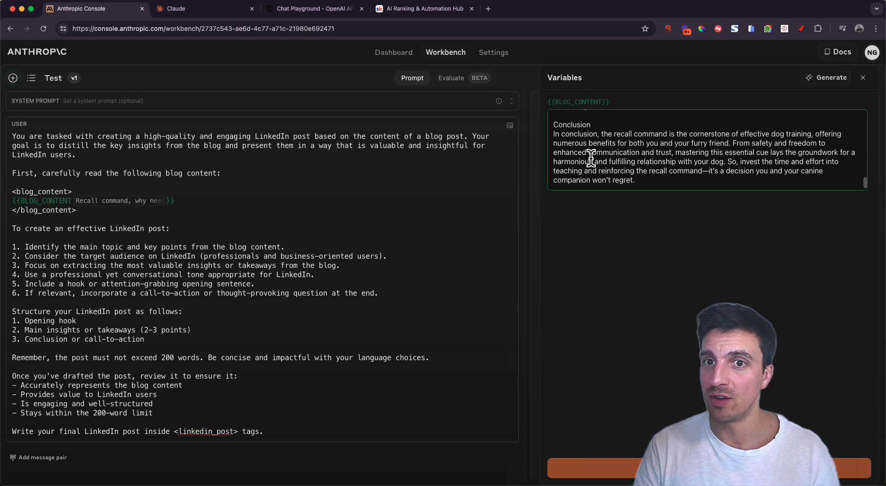
{"action": "mouse_move", "coordinate": [596, 312]}
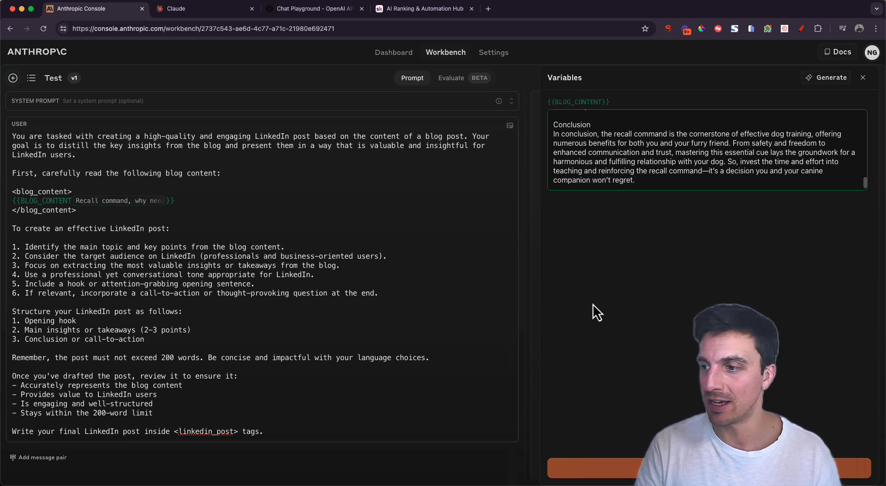
{"action": "left_click", "coordinate": [824, 78]}
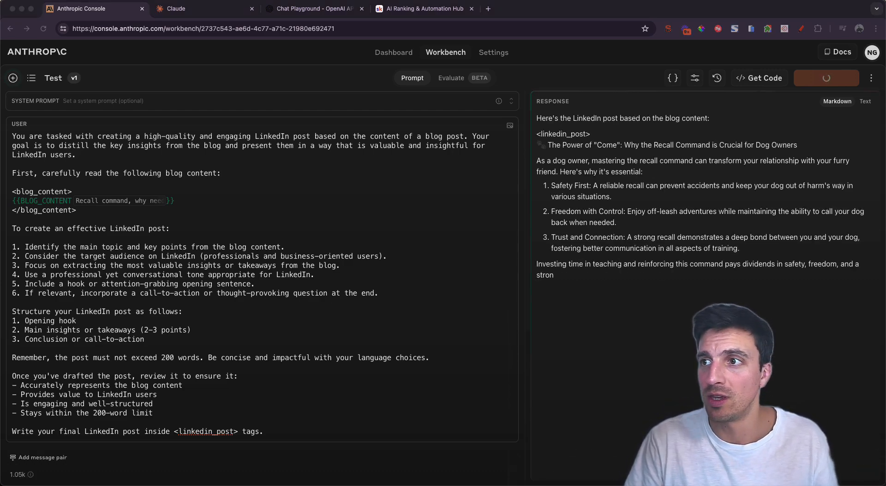
Step: Compare the source recall-command blog with Claude's post, highlighting the Safety First point and other lines
{"action": "left_click", "coordinate": [314, 8]}
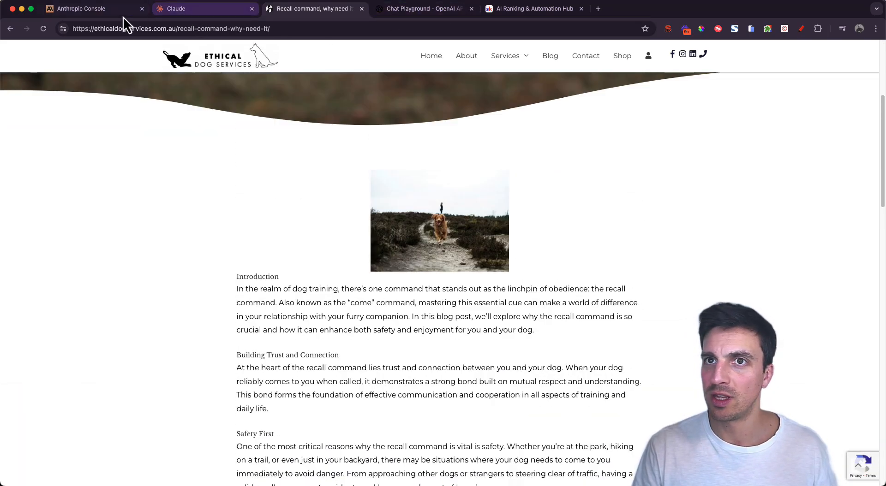
{"action": "left_click", "coordinate": [82, 8]}
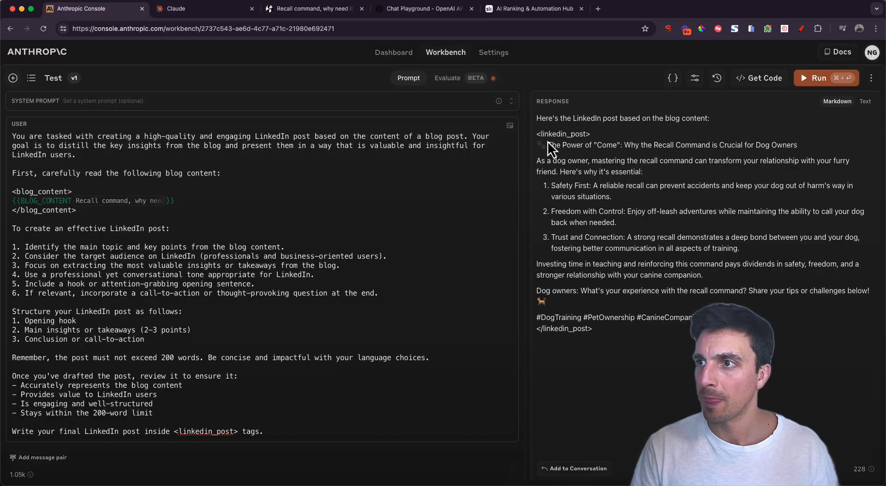
{"action": "left_click_drag", "start_coordinate": [543, 145], "coordinate": [780, 299]}
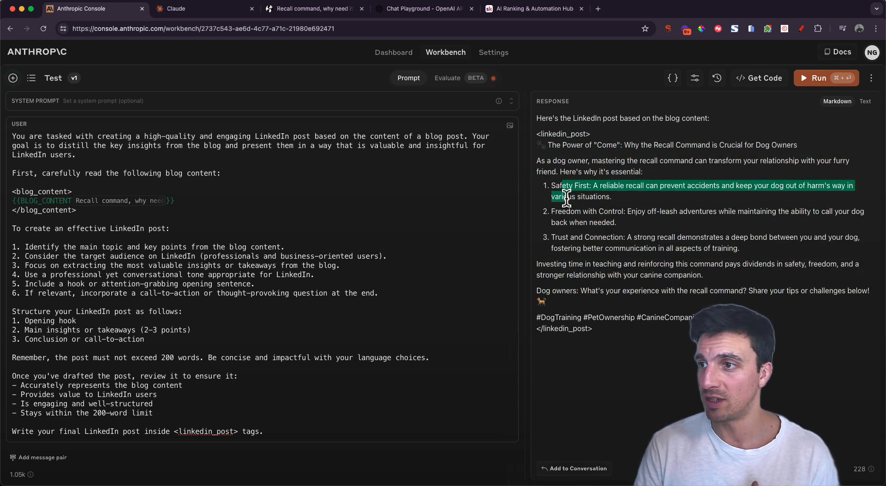
{"action": "left_click_drag", "start_coordinate": [562, 192], "coordinate": [573, 248]}
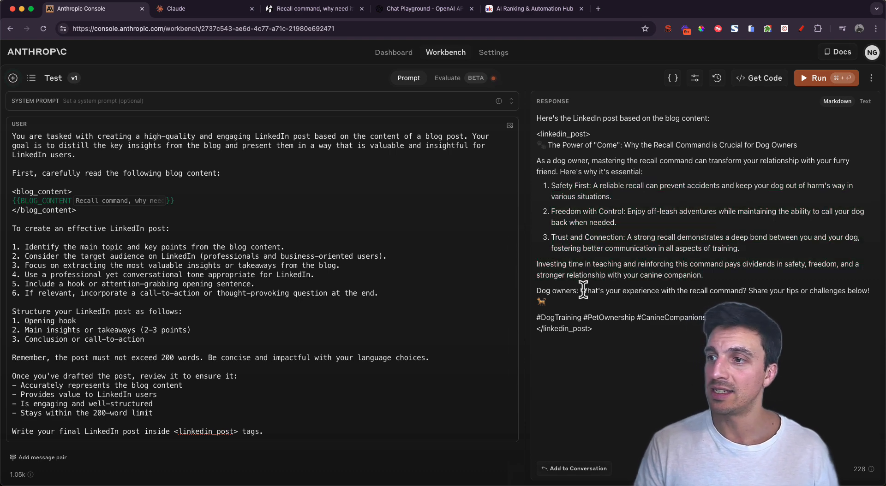
{"action": "left_click_drag", "start_coordinate": [583, 290], "coordinate": [864, 291]}
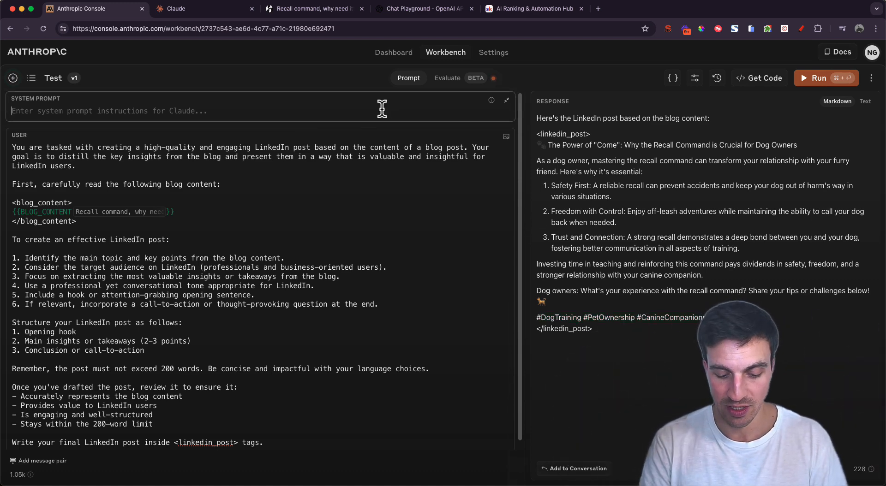
Step: Add the system prompt 'Act like an expert social media manager', briefly visiting the Claude chat page
{"action": "type", "text": "Act like an expert social media manager"}
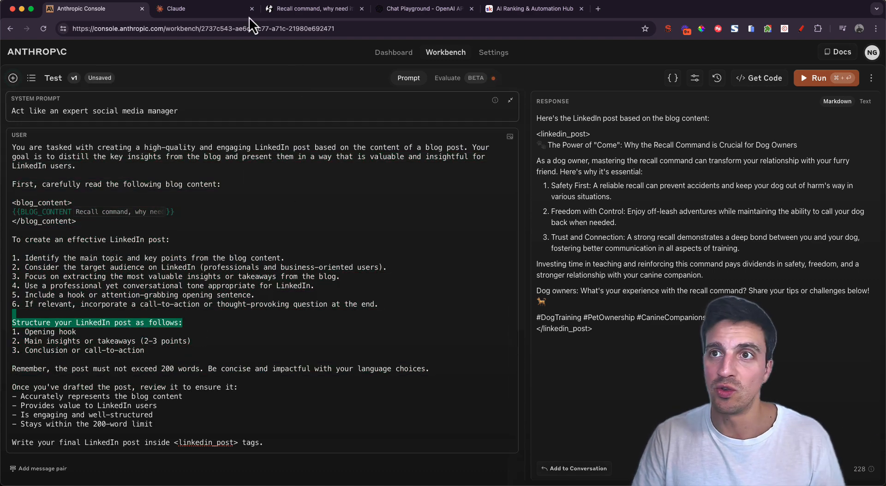
{"action": "left_click", "coordinate": [176, 9]}
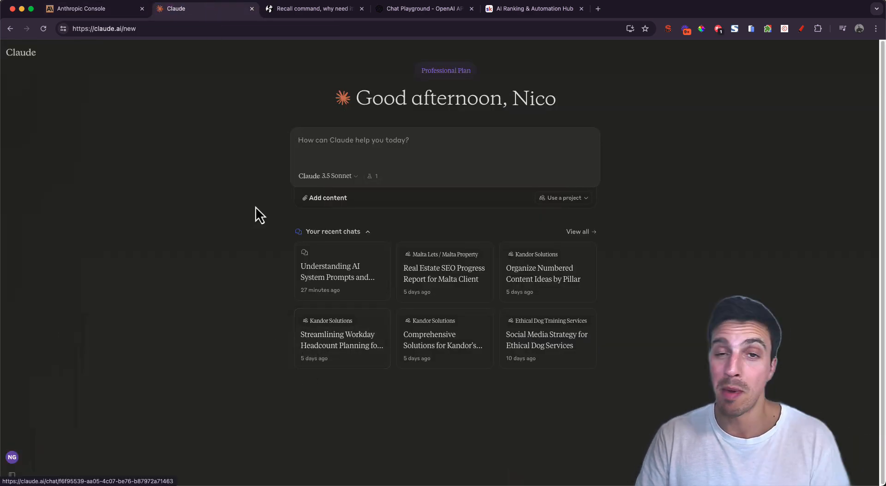
{"action": "left_click", "coordinate": [95, 8]}
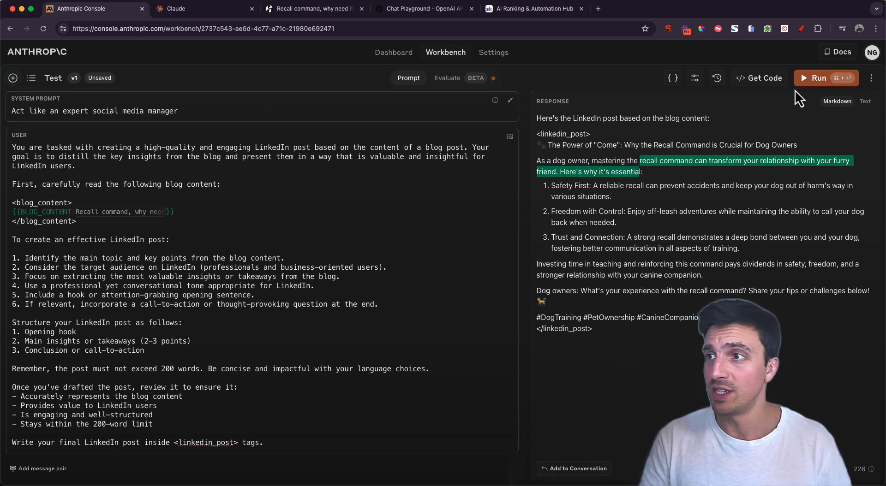
Step: Rerun the prompt as version 2 and bring up the model settings
{"action": "left_click", "coordinate": [816, 77]}
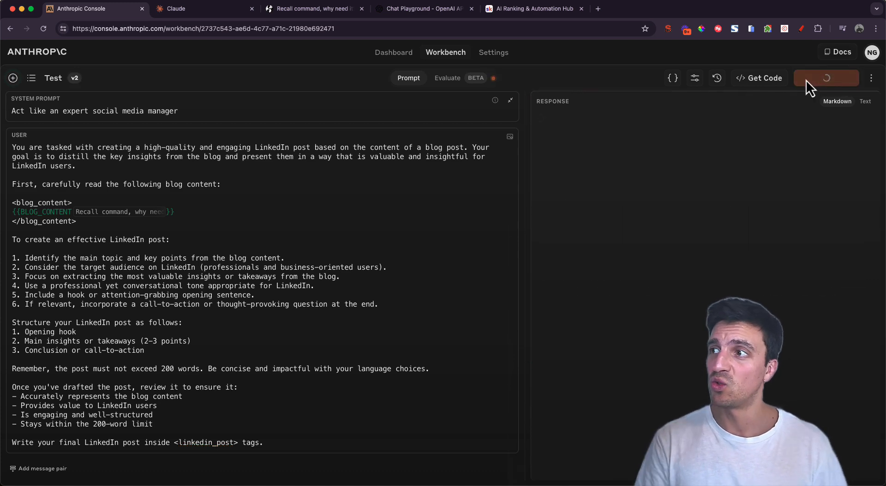
{"action": "left_click", "coordinate": [816, 77]}
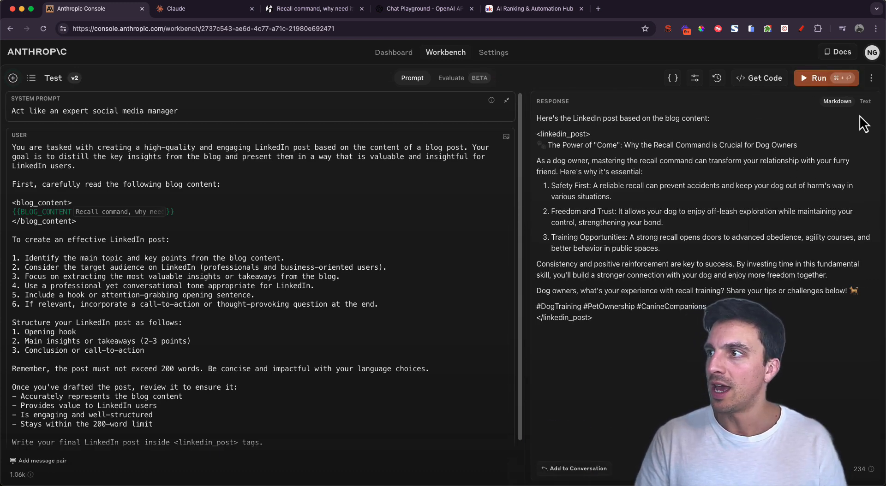
{"action": "left_click", "coordinate": [865, 102]}
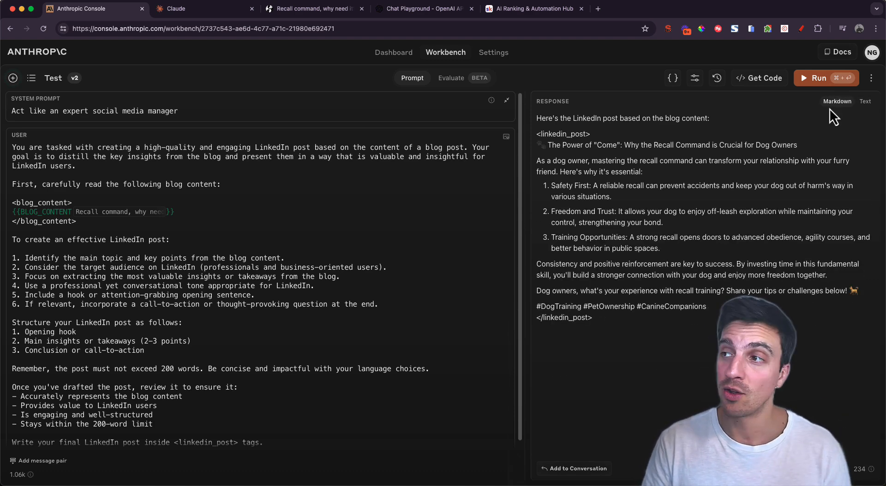
{"action": "left_click", "coordinate": [694, 77]}
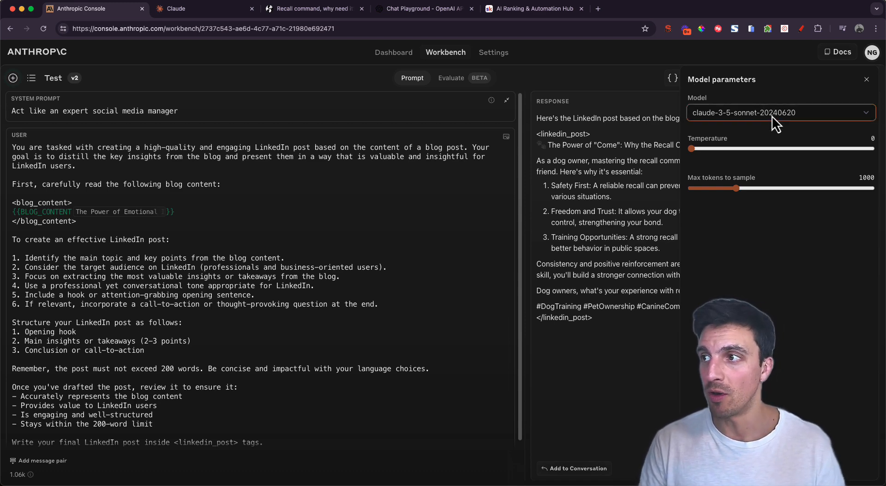
Step: Raise temperature to 0.4 and max tokens to 1310 in Model parameters
{"action": "left_click", "coordinate": [779, 112]}
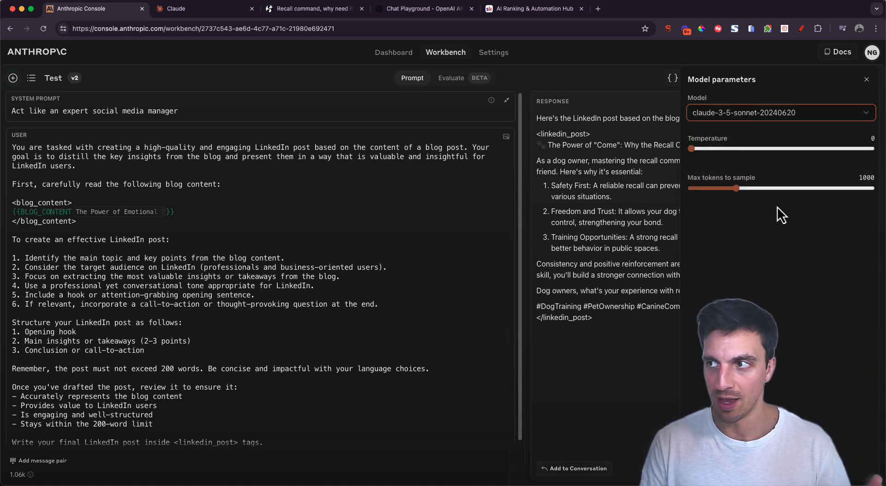
{"action": "mouse_move", "coordinate": [769, 165]}
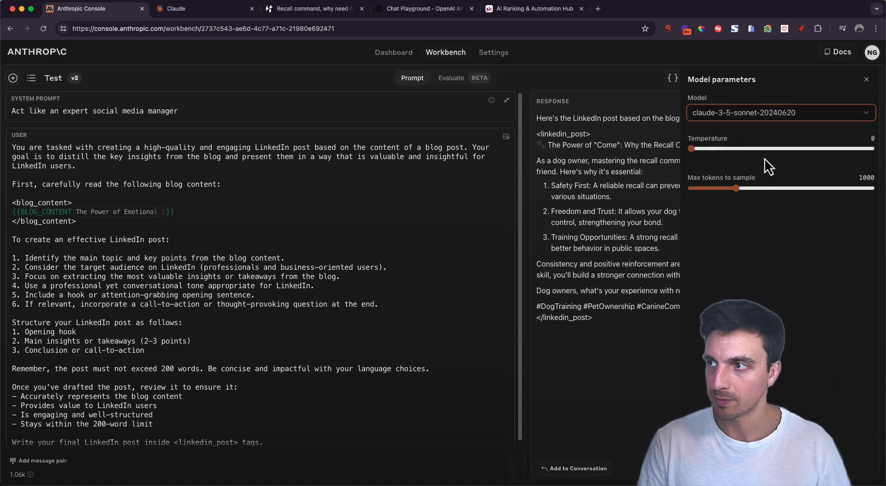
{"action": "left_click_drag", "start_coordinate": [688, 148], "coordinate": [765, 148]}
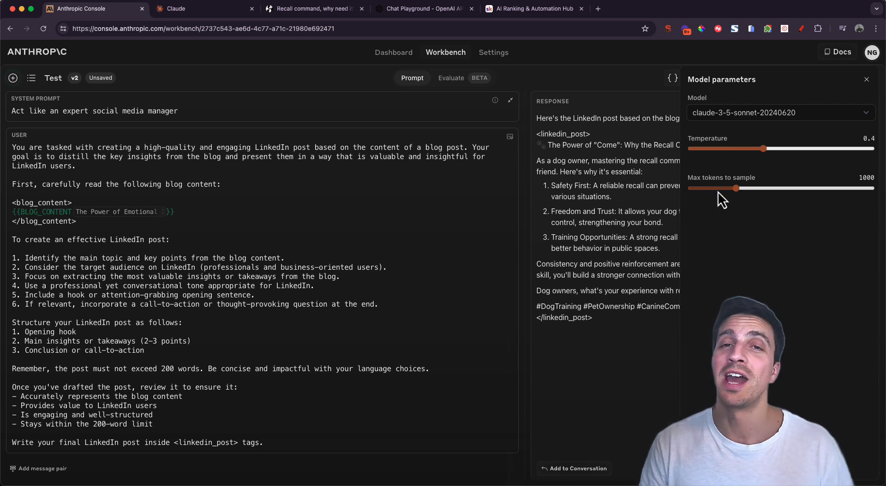
{"action": "left_click_drag", "start_coordinate": [735, 188], "coordinate": [751, 188]}
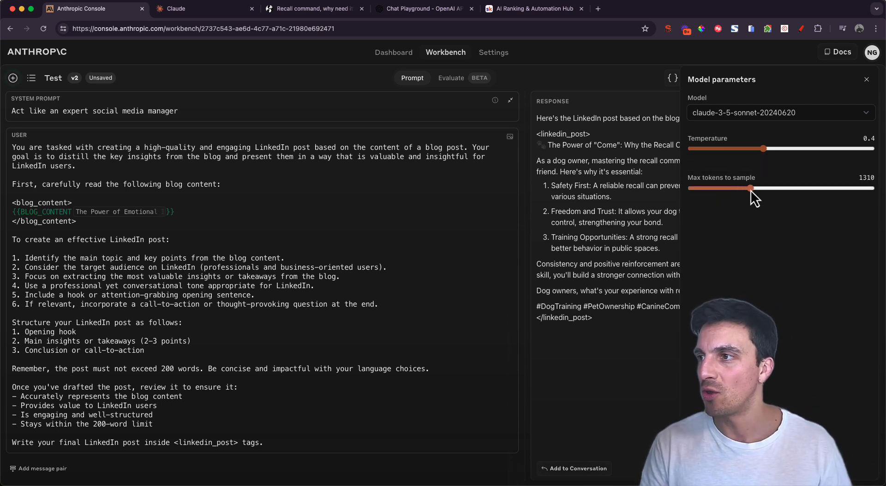
Step: Raise max tokens to 1525
{"action": "left_click_drag", "start_coordinate": [751, 188], "coordinate": [759, 188]}
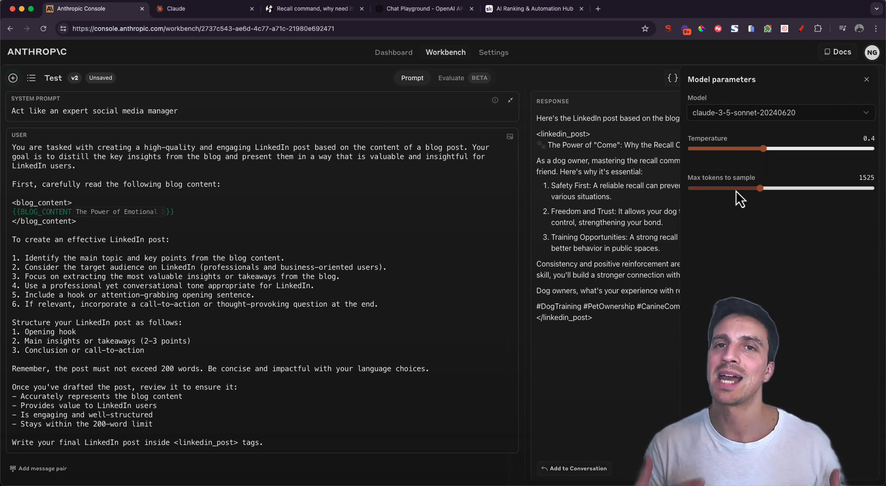
{"action": "mouse_move", "coordinate": [717, 218]}
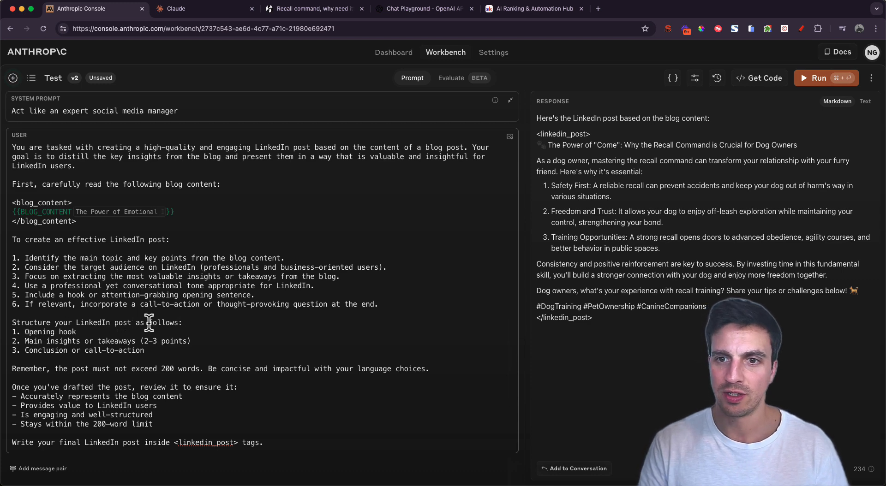
{"action": "mouse_move", "coordinate": [167, 350]}
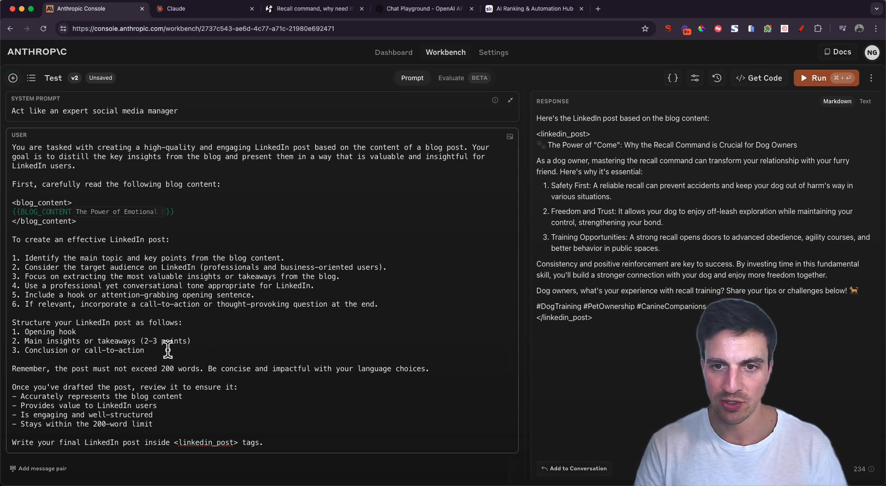
Step: Add a fourth structure step: end the prompt with a 'Woof'
{"action": "key", "text": "Enter"}
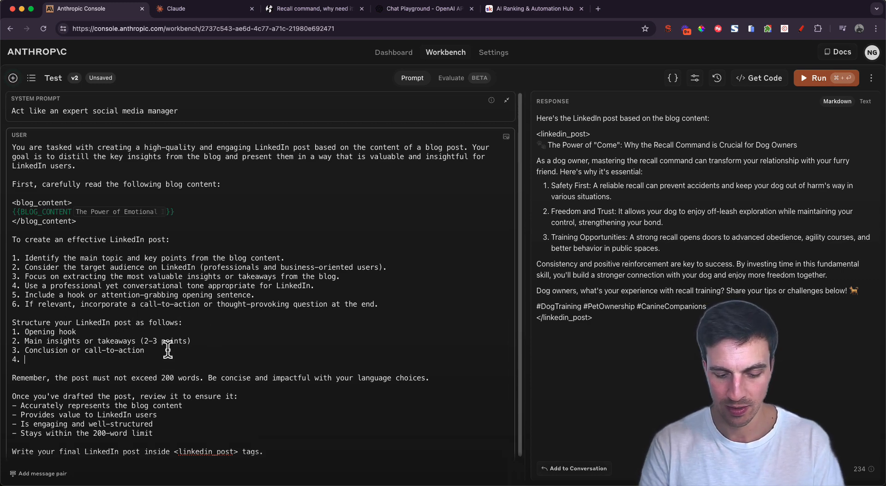
{"action": "type", "text": "end"}
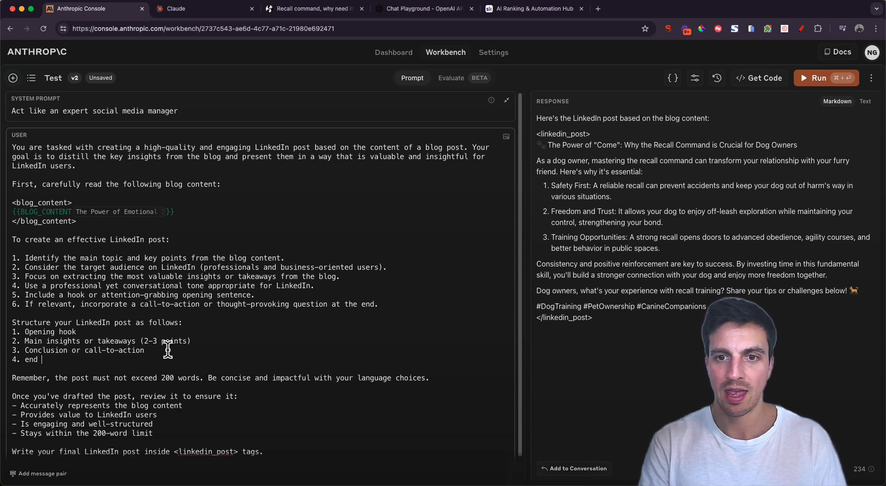
{"action": "type", "text": "the prompt"}
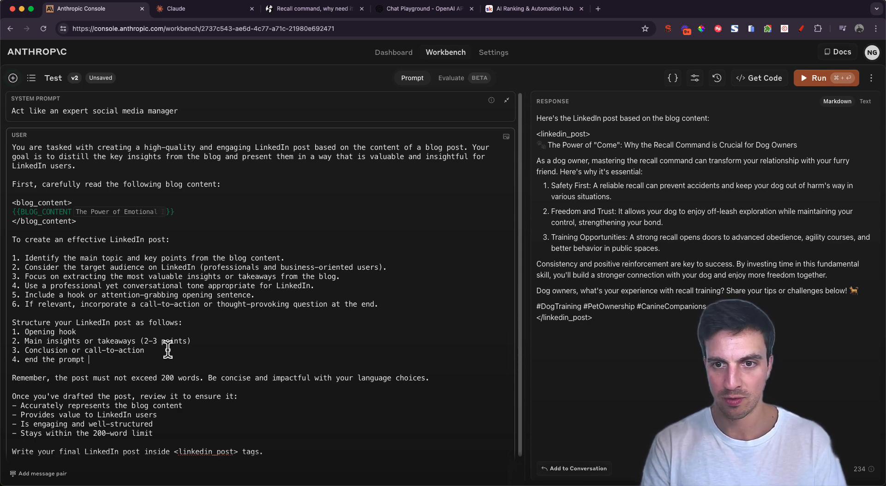
{"action": "type", "text": "with a 'W"}
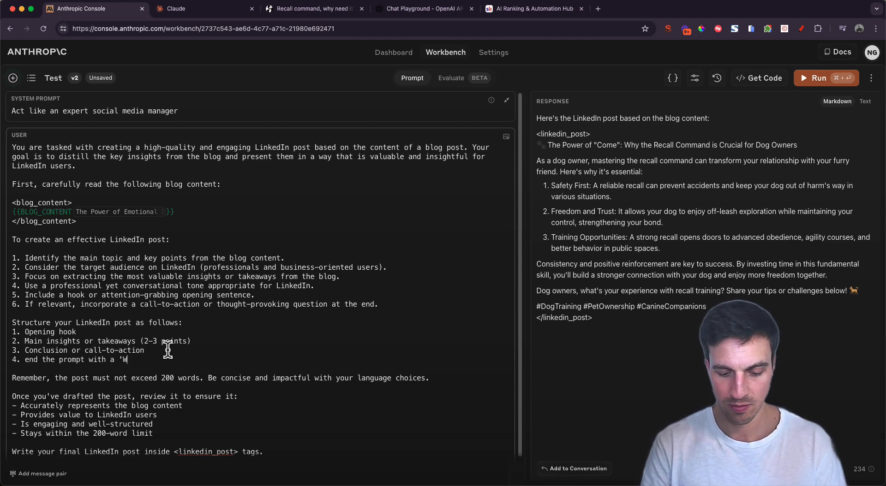
{"action": "type", "text": "oof\""}
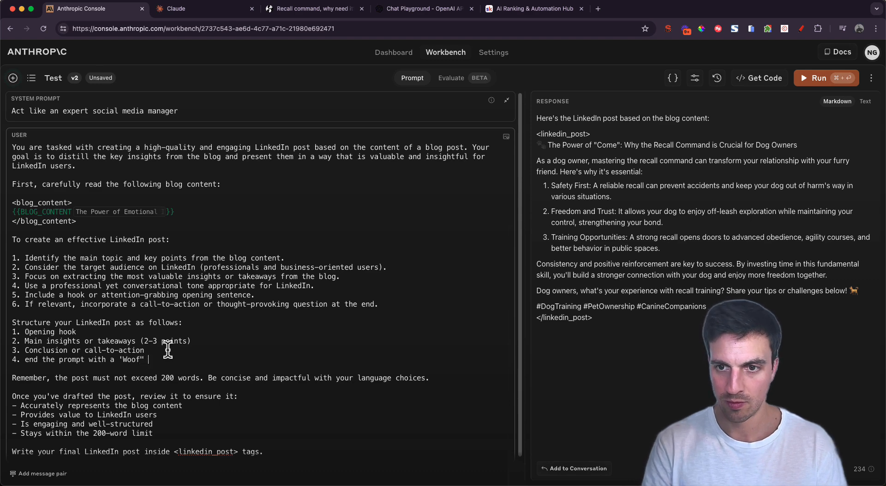
{"action": "mouse_move", "coordinate": [227, 364]}
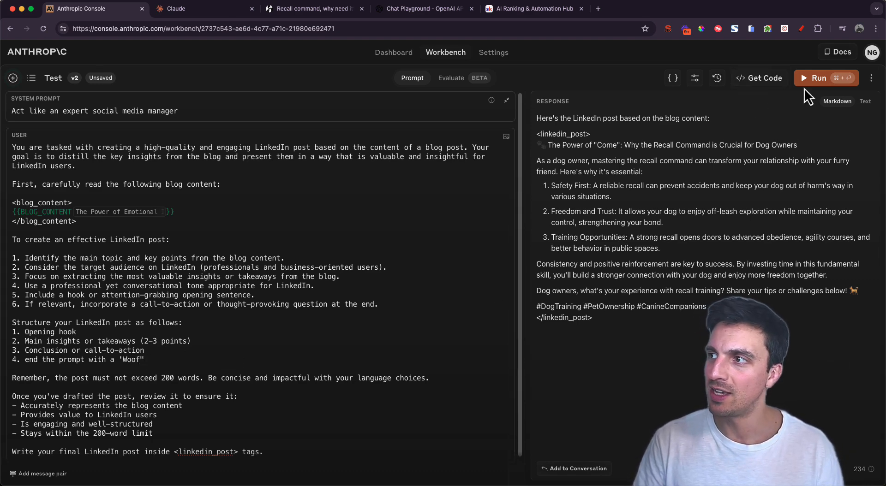
Step: Run version 3 to generate a LinkedIn post ending with 'Woof'
{"action": "left_click", "coordinate": [814, 77]}
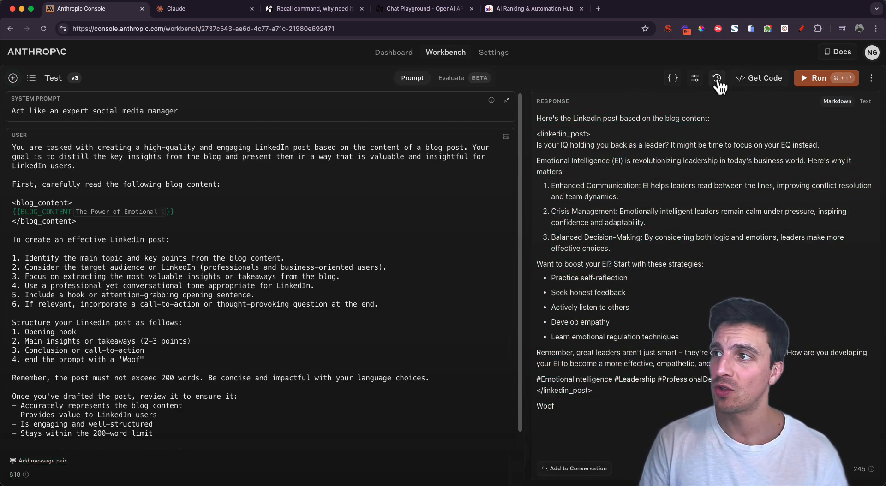
Step: Load v2 from version history and highlight its insights and conclusion structure lines
{"action": "left_click", "coordinate": [716, 77]}
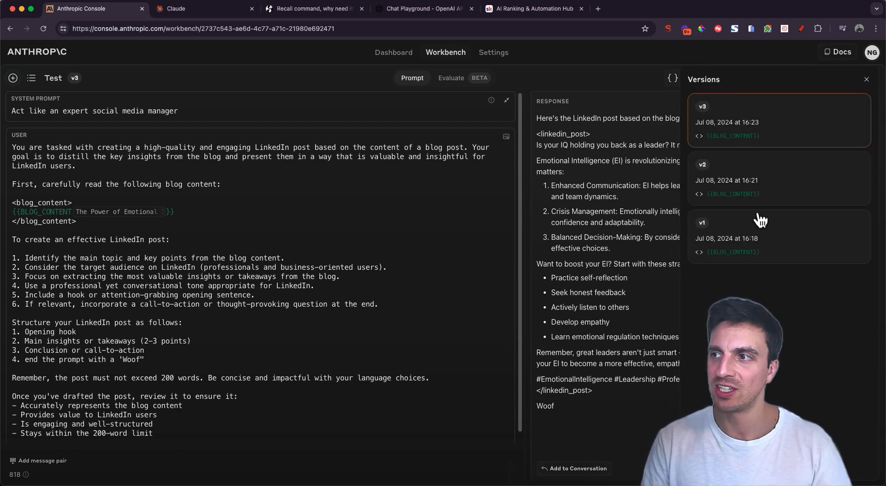
{"action": "left_click", "coordinate": [778, 178]}
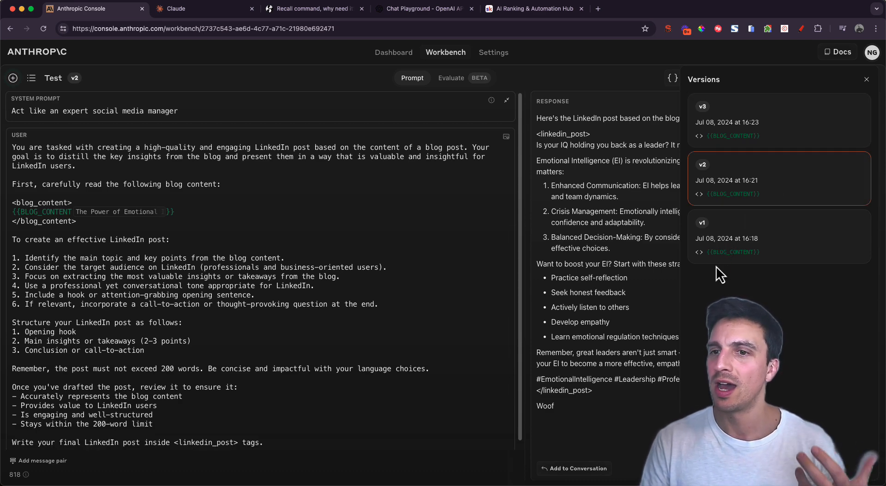
{"action": "left_click_drag", "start_coordinate": [26, 340], "coordinate": [146, 351]}
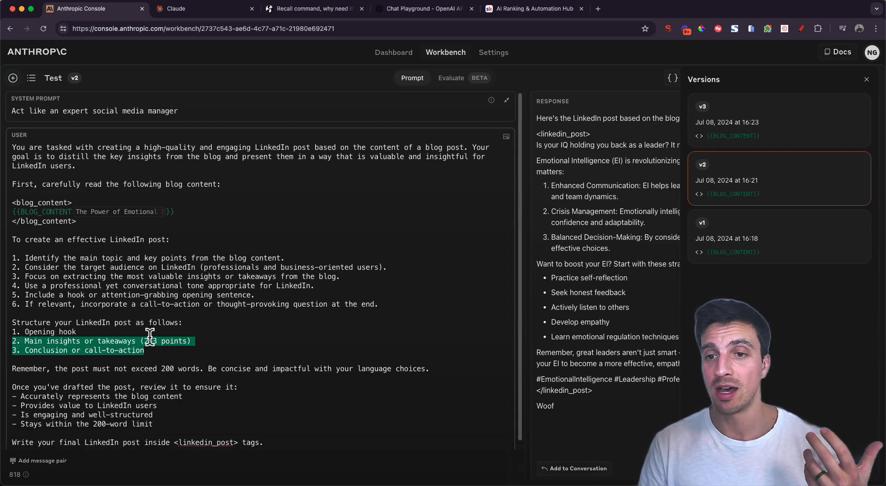
{"action": "mouse_move", "coordinate": [243, 256]}
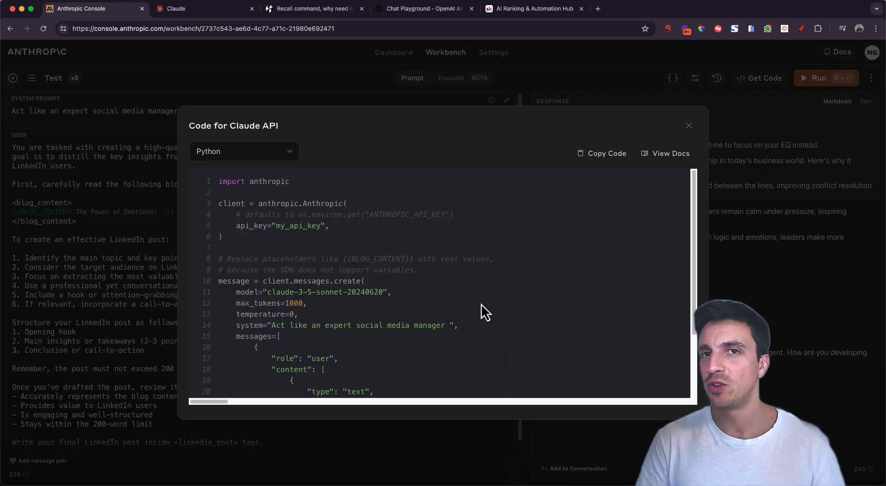
{"action": "left_click", "coordinate": [688, 125]}
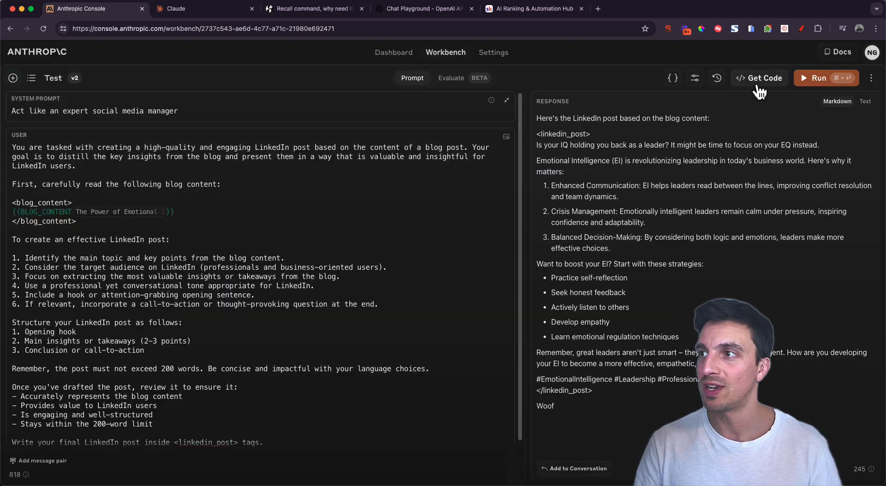
{"action": "left_click", "coordinate": [758, 77]}
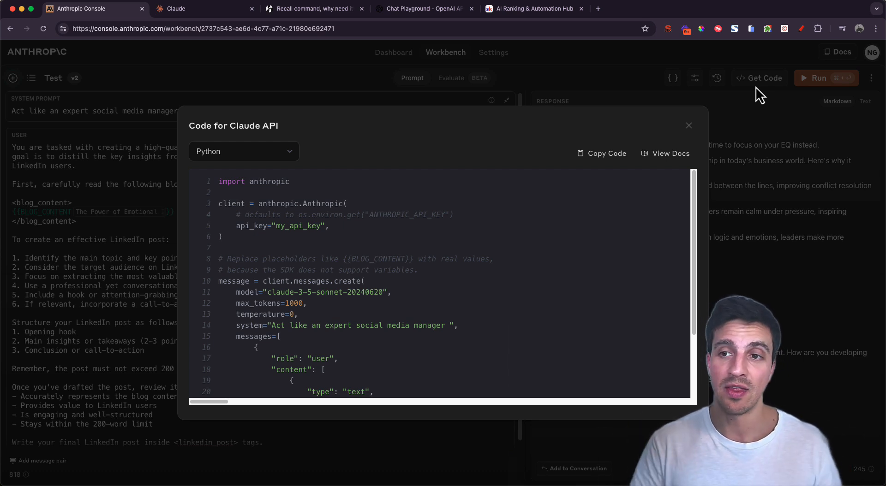
{"action": "scroll", "scroll_direction": "down", "scroll_amount": 3}
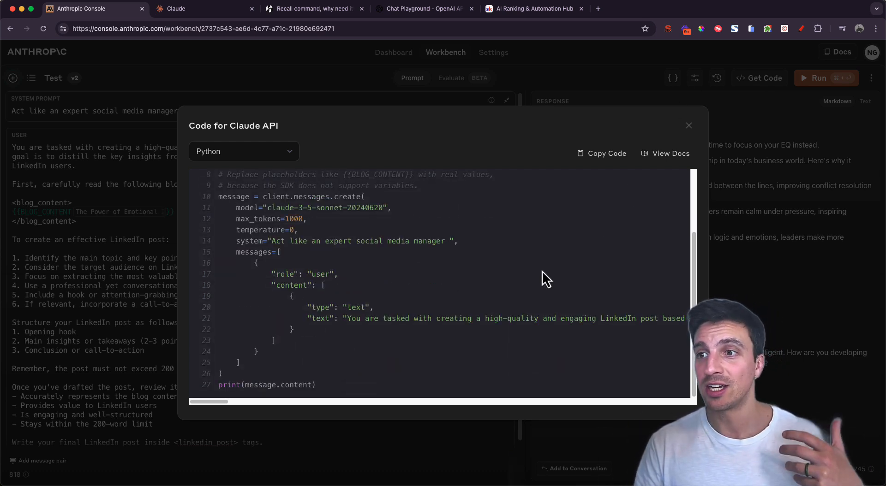
{"action": "mouse_move", "coordinate": [396, 301]}
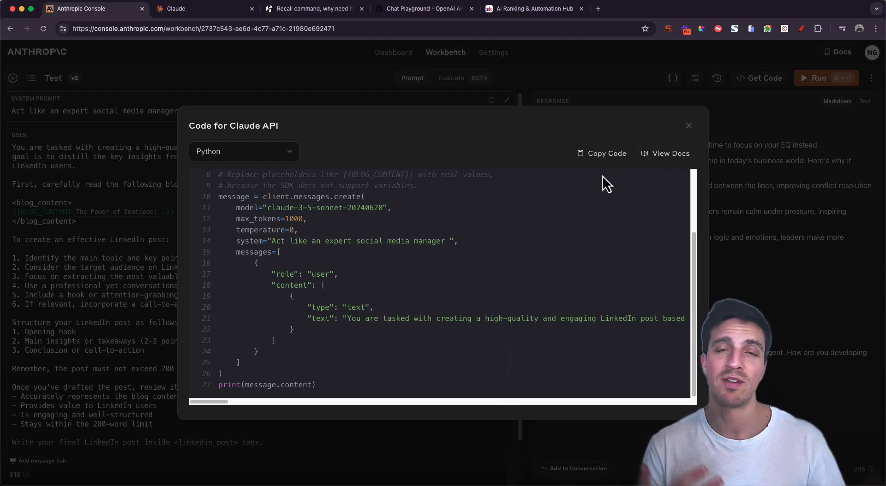
{"action": "mouse_move", "coordinate": [757, 181]}
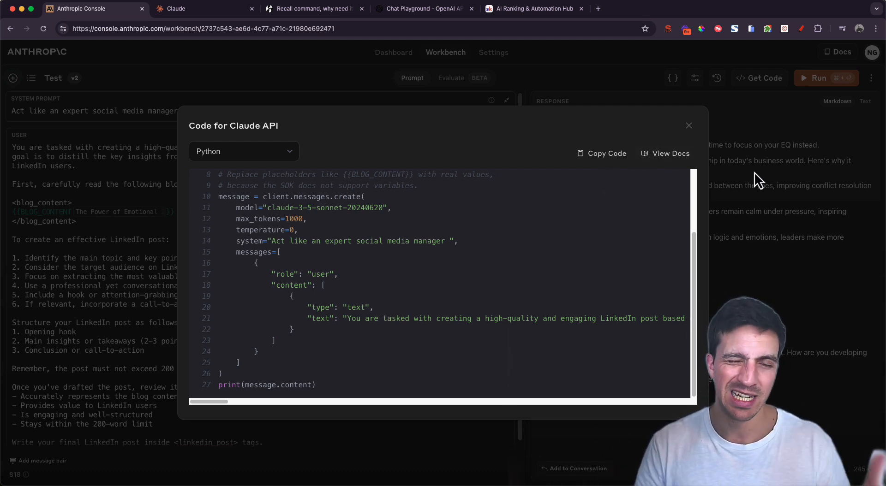
{"action": "mouse_move", "coordinate": [681, 119]}
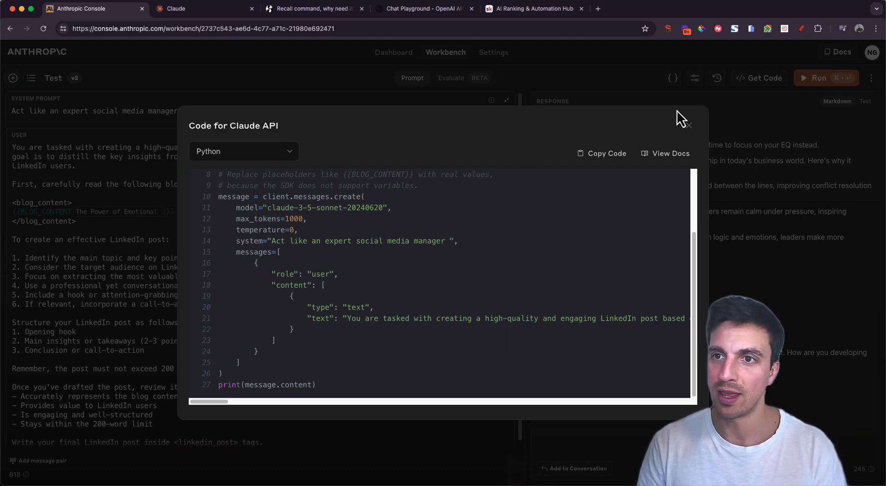
{"action": "left_click", "coordinate": [689, 124]}
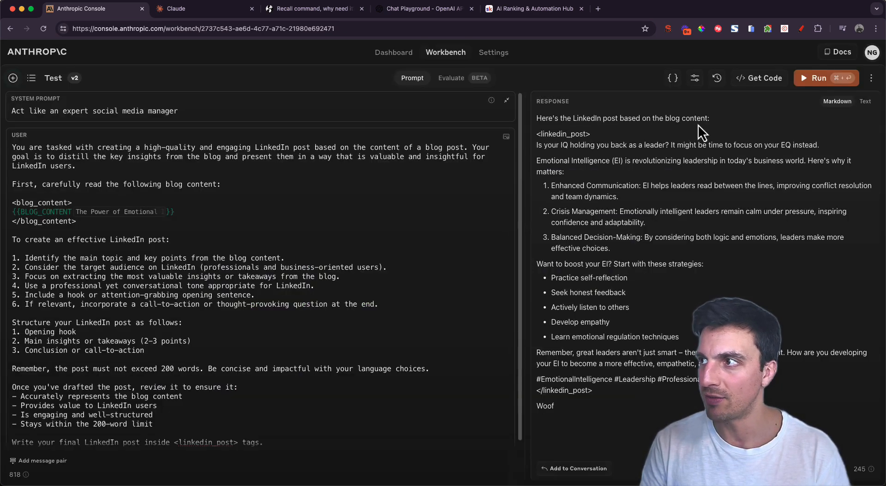
Step: Peek at the prompt's rename/delete options, then go to Settings showing API keys
{"action": "left_click", "coordinate": [872, 78]}
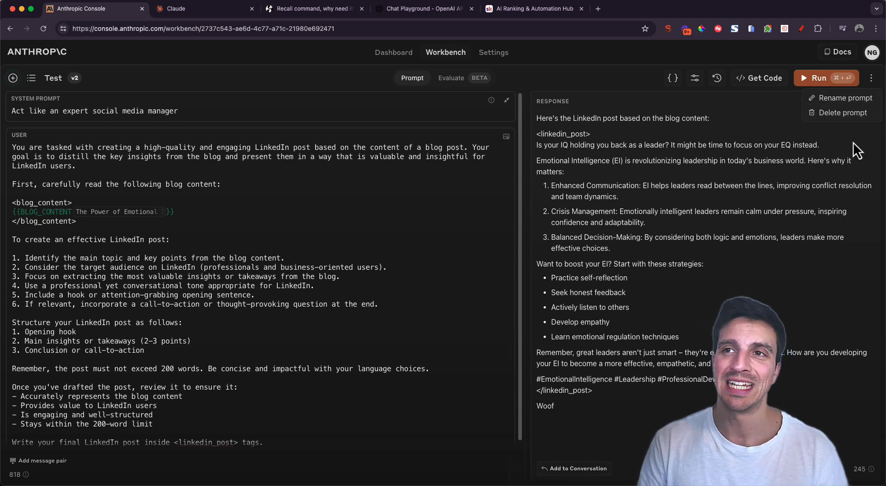
{"action": "mouse_move", "coordinate": [438, 78]}
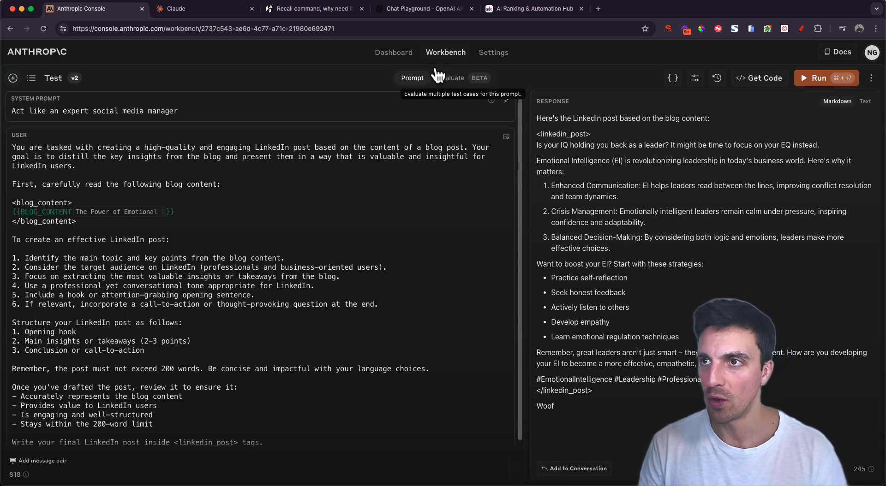
{"action": "left_click", "coordinate": [394, 52]}
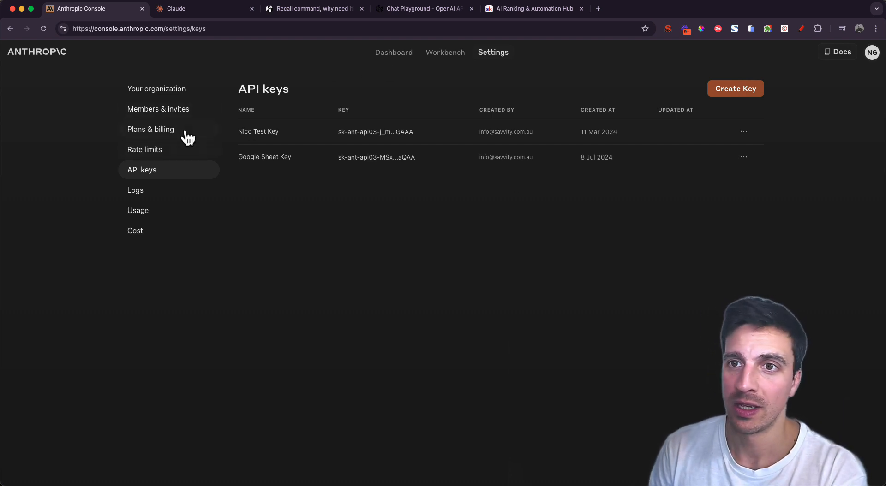
Step: Tour Your organization, Members & invites and Plans & billing with its US$1.79 balance
{"action": "left_click", "coordinate": [157, 88]}
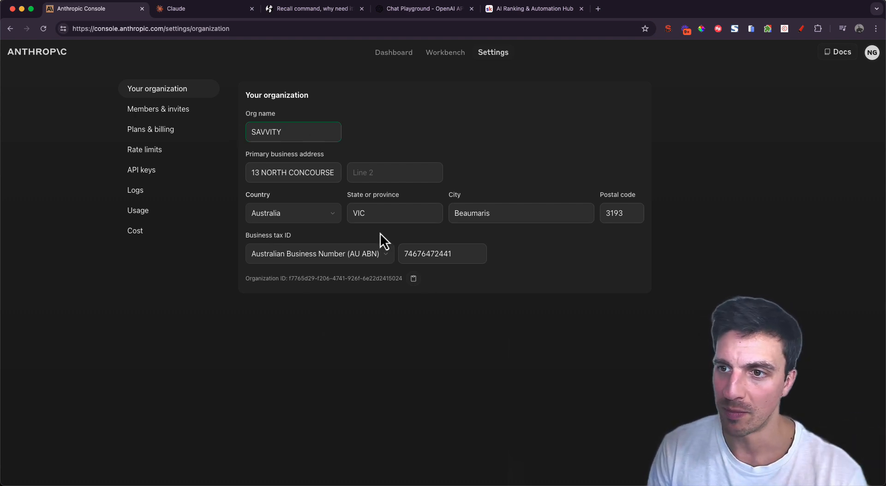
{"action": "left_click", "coordinate": [158, 109]}
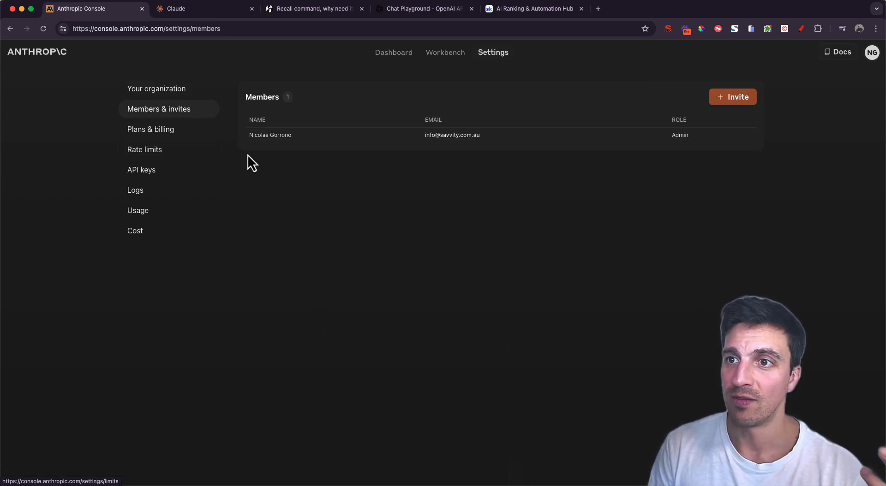
{"action": "mouse_move", "coordinate": [293, 154]}
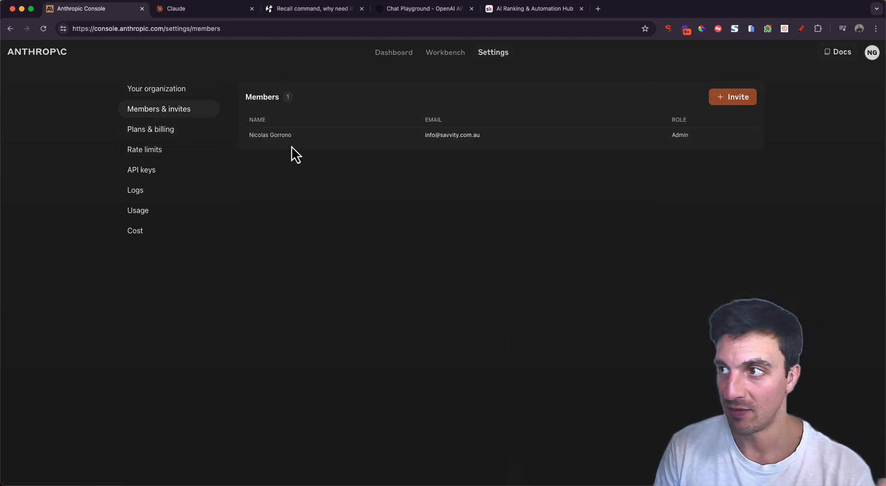
{"action": "left_click", "coordinate": [148, 129]}
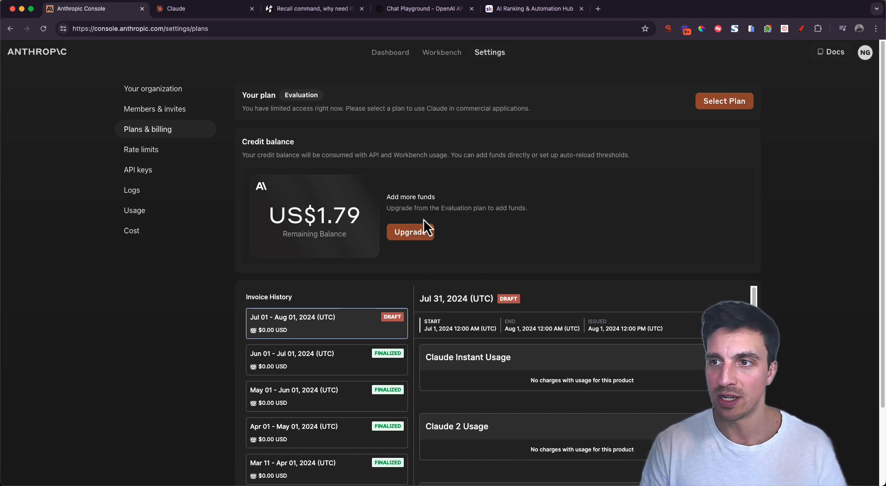
Step: View the Account Plans upgrade dialog, then move on to the Rate limits page
{"action": "left_click", "coordinate": [410, 232]}
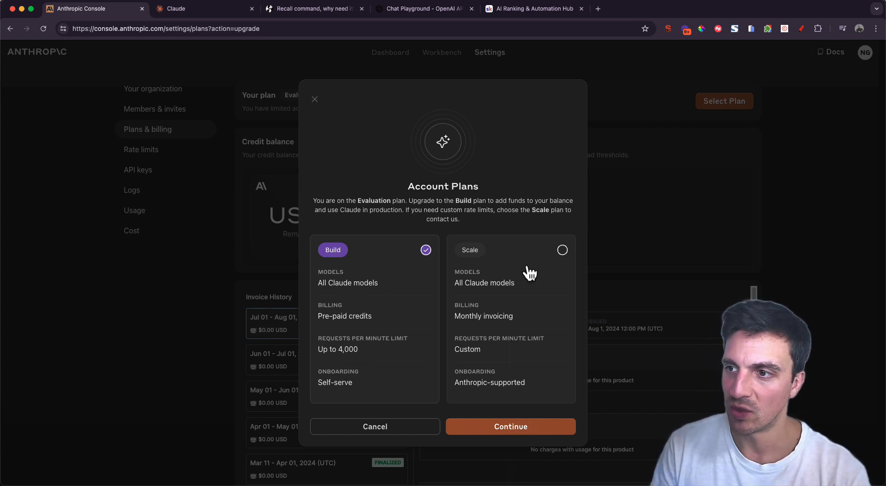
{"action": "left_click", "coordinate": [145, 150]}
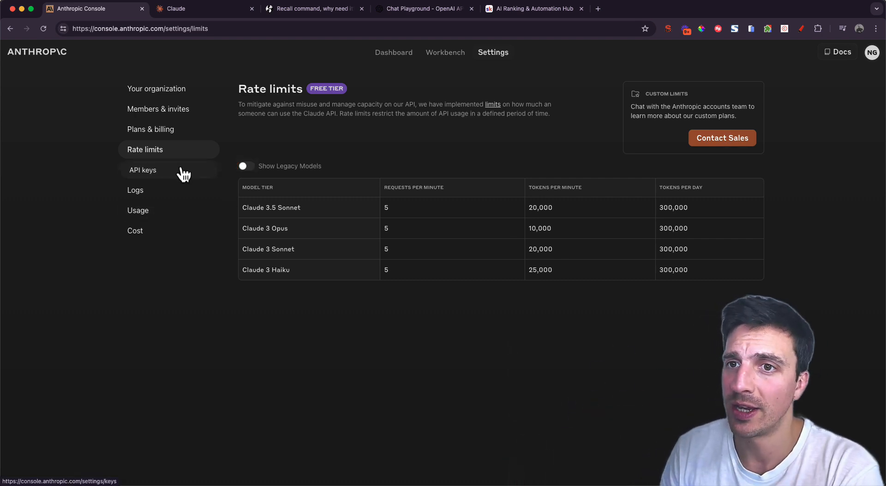
Step: View the Usage page showing July 2024 totals of 29,594 tokens in and 3,370 out
{"action": "left_click", "coordinate": [138, 210]}
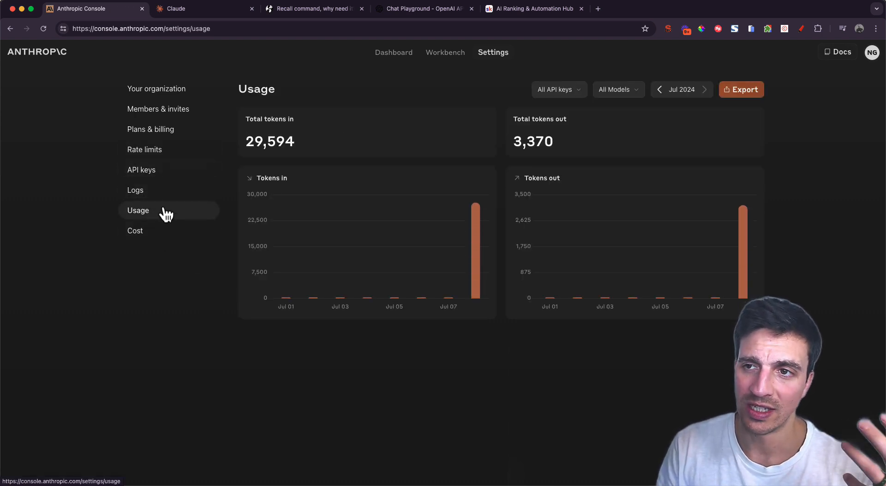
{"action": "mouse_move", "coordinate": [476, 266]}
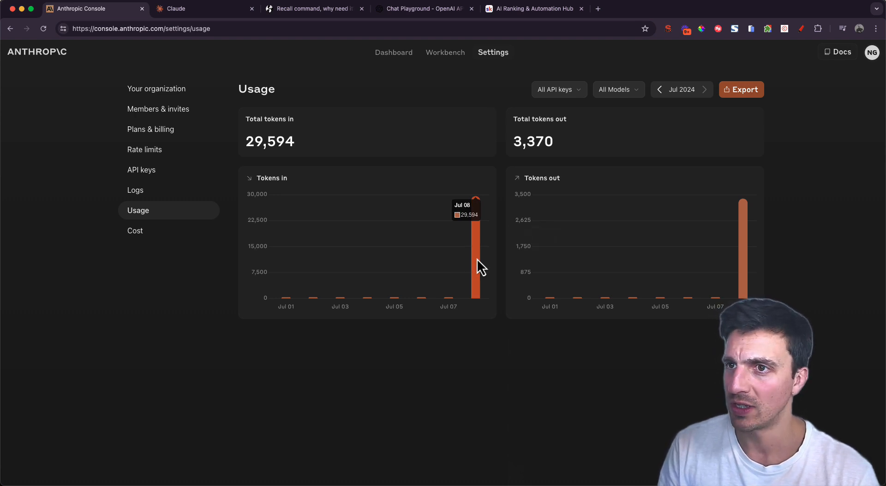
{"action": "mouse_move", "coordinate": [398, 156]}
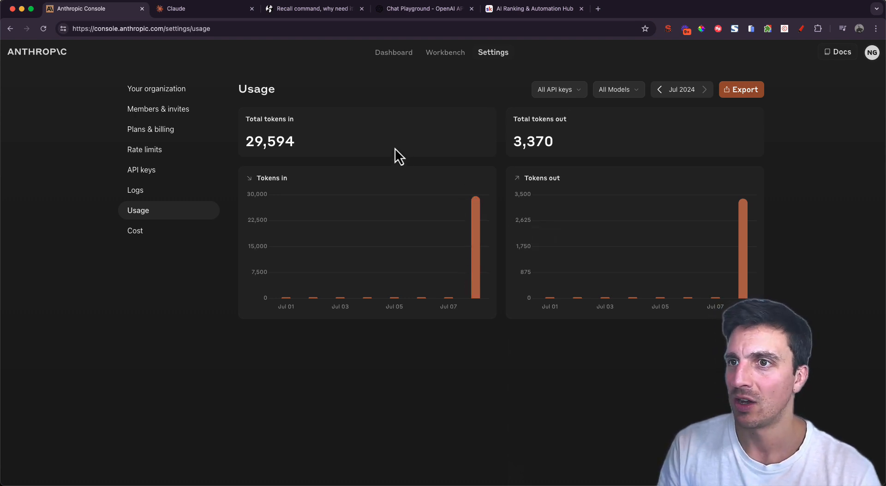
{"action": "mouse_move", "coordinate": [729, 226]}
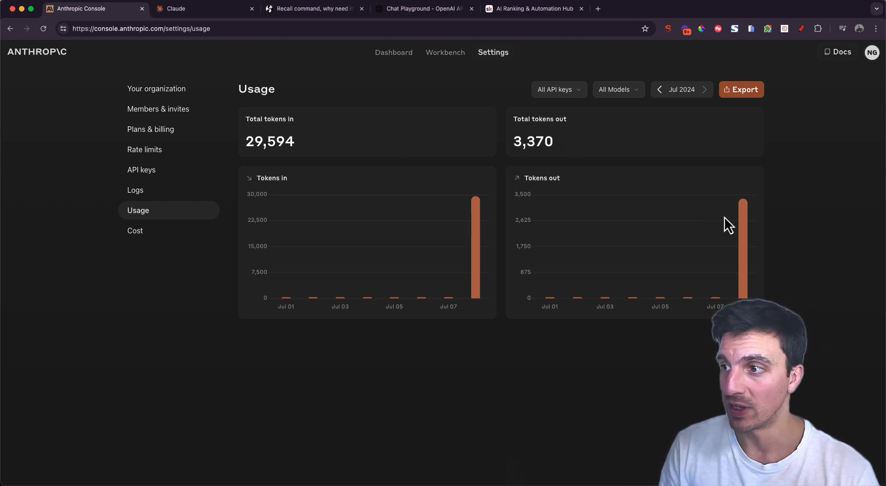
{"action": "mouse_move", "coordinate": [744, 231]}
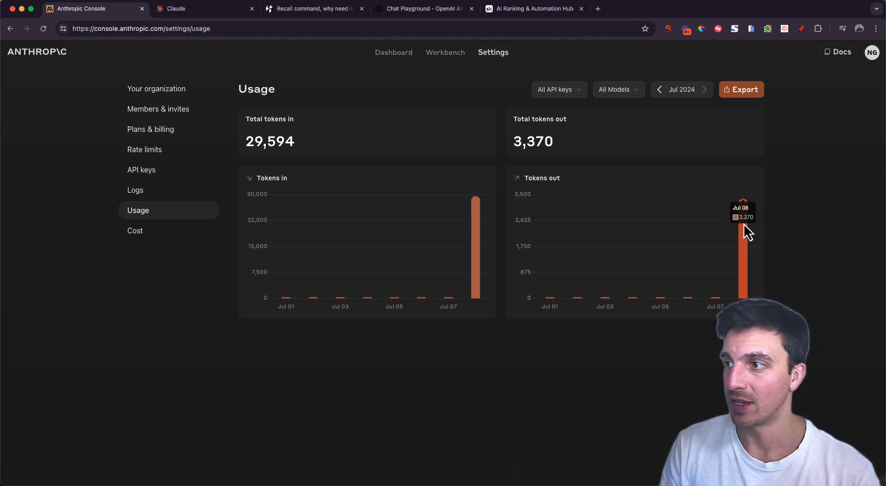
{"action": "mouse_move", "coordinate": [241, 275]}
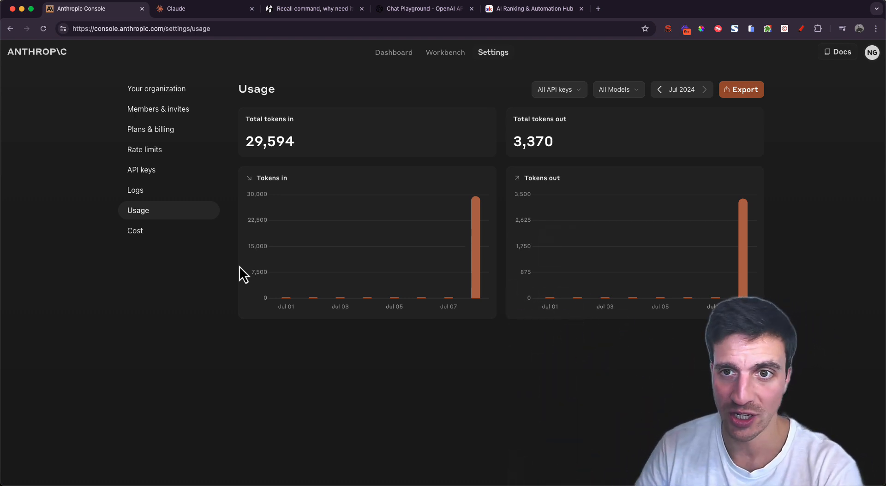
Step: Check the Cost page's July 2024 total of US$0.12, then return to the dashboard
{"action": "left_click", "coordinate": [135, 231]}
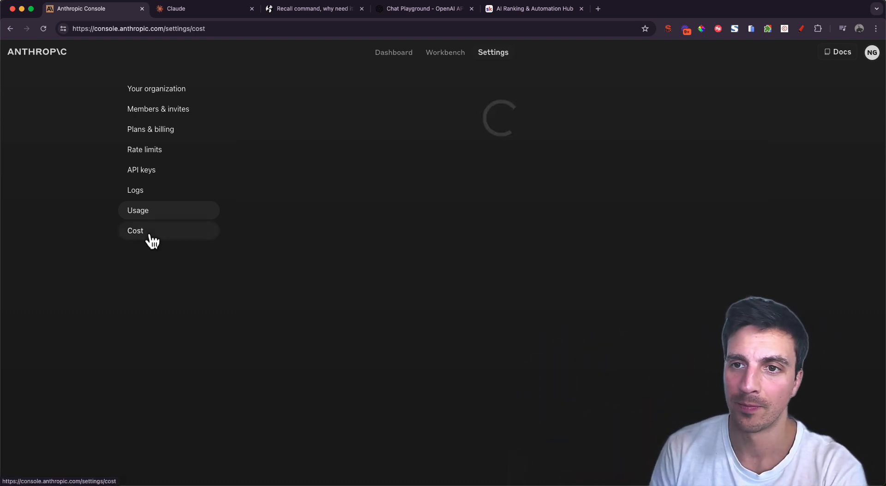
{"action": "left_click", "coordinate": [134, 231]}
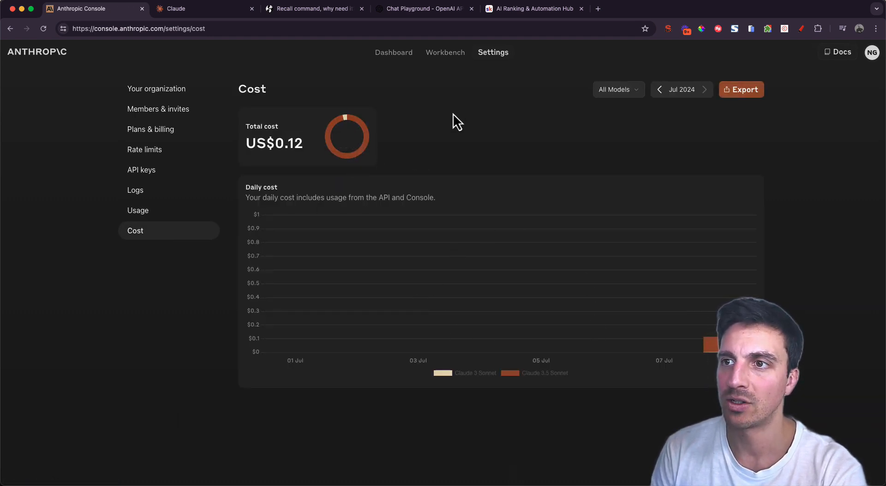
{"action": "mouse_move", "coordinate": [484, 146]}
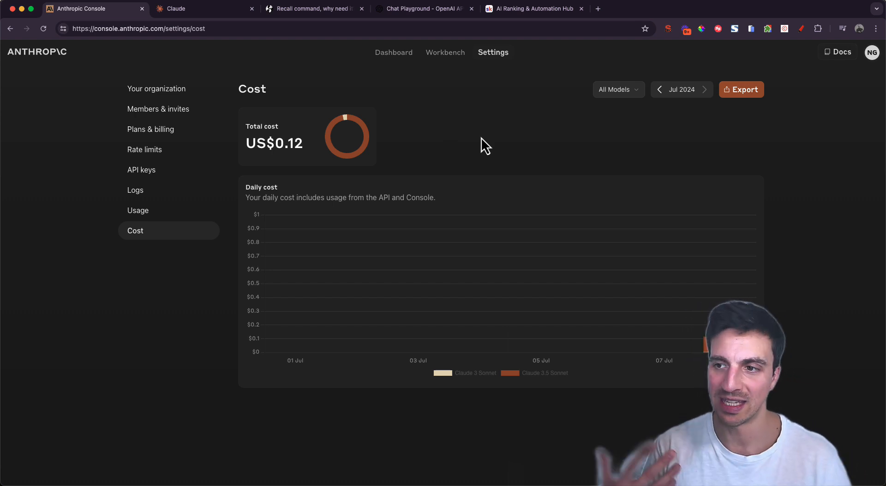
{"action": "left_click", "coordinate": [394, 52]}
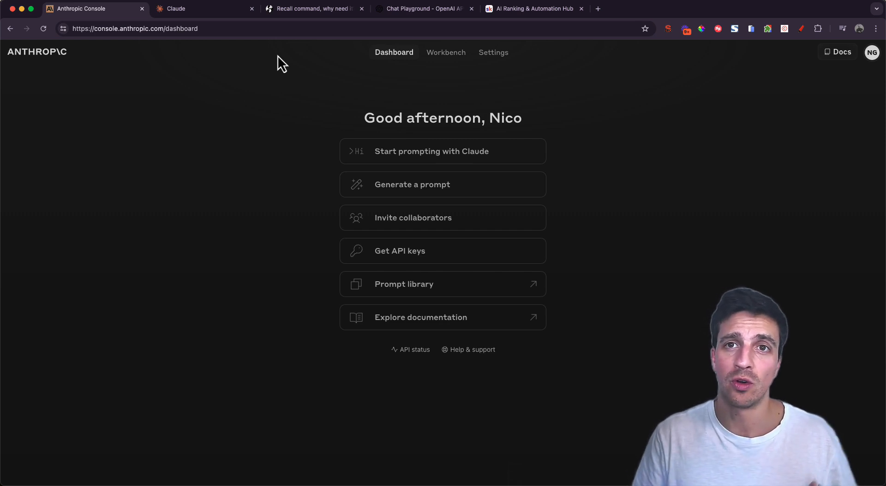
{"action": "mouse_move", "coordinate": [479, 54]}
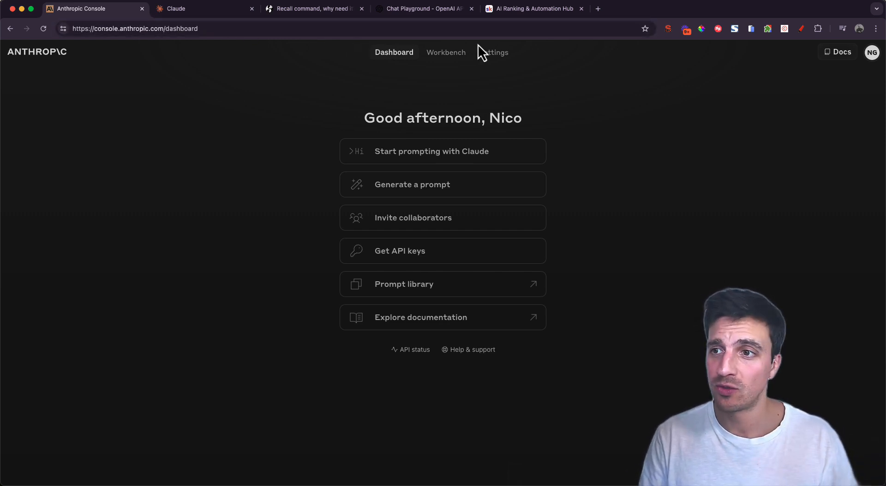